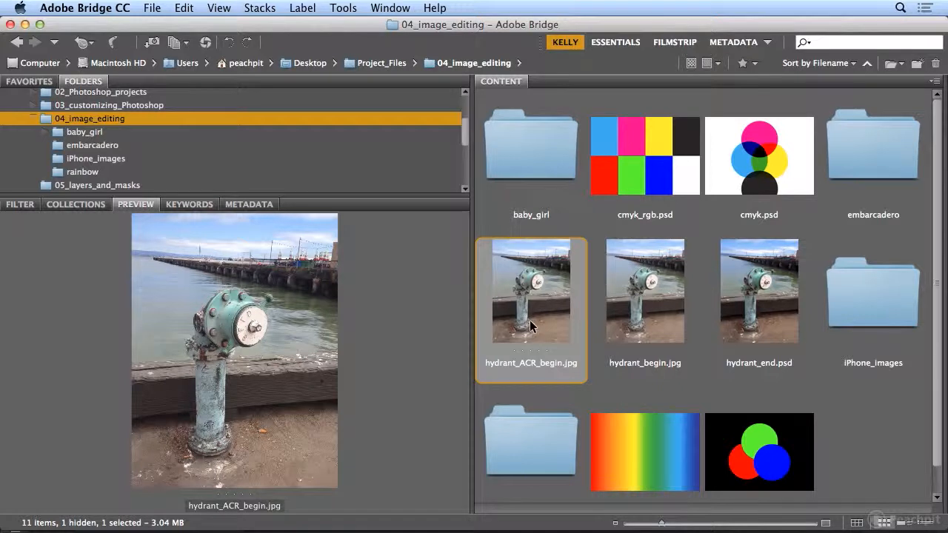
{"action": "mouse_move", "coordinate": [543, 309]}
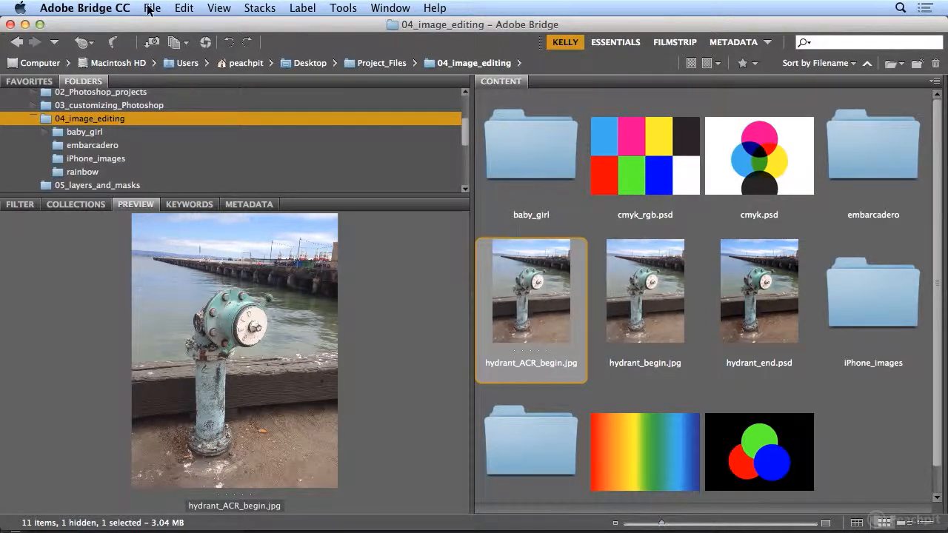
Open Bridge's File menu with hydrant_ACR_begin.jpg selected.
{"action": "left_click", "coordinate": [153, 8]}
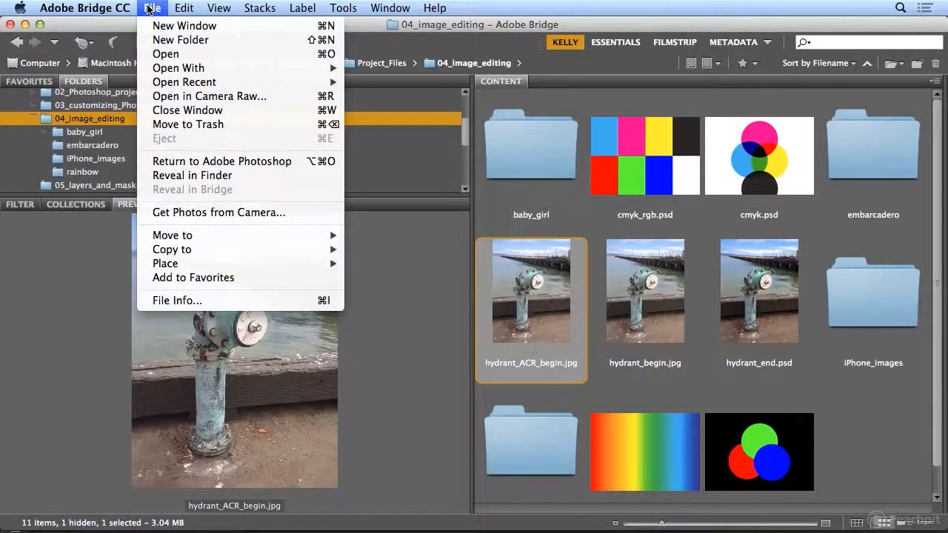
{"action": "mouse_move", "coordinate": [209, 96]}
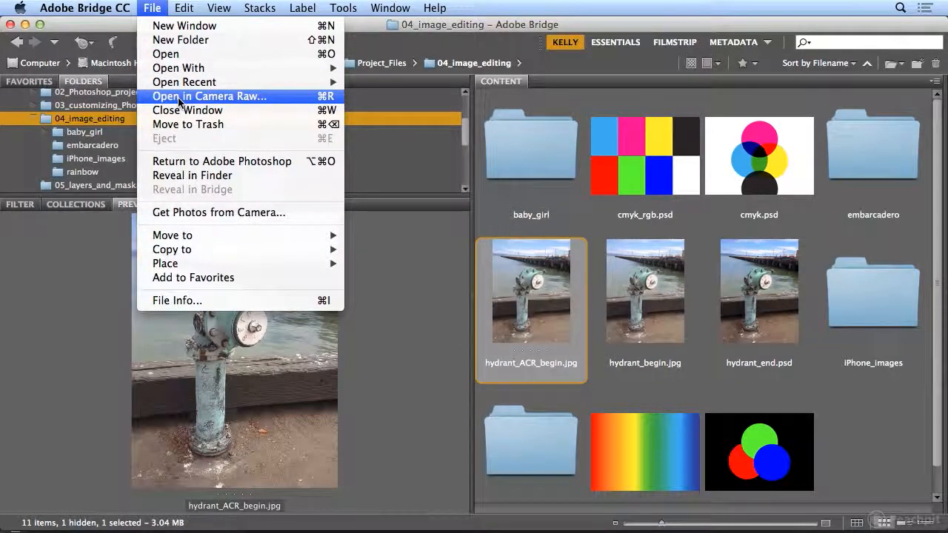
Open hydrant_ACR_begin.jpg with File > Open in Camera Raw.
{"action": "left_click", "coordinate": [208, 97]}
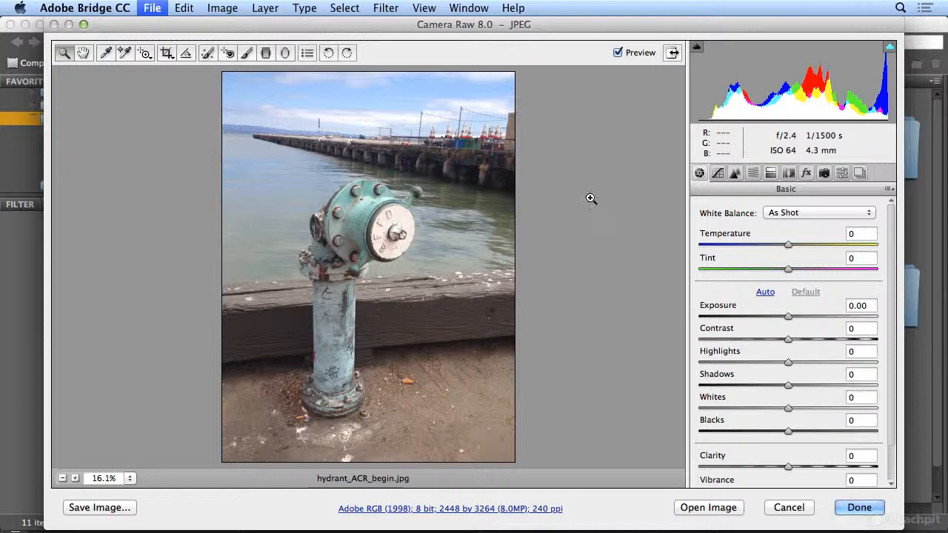
{"action": "mouse_move", "coordinate": [577, 202]}
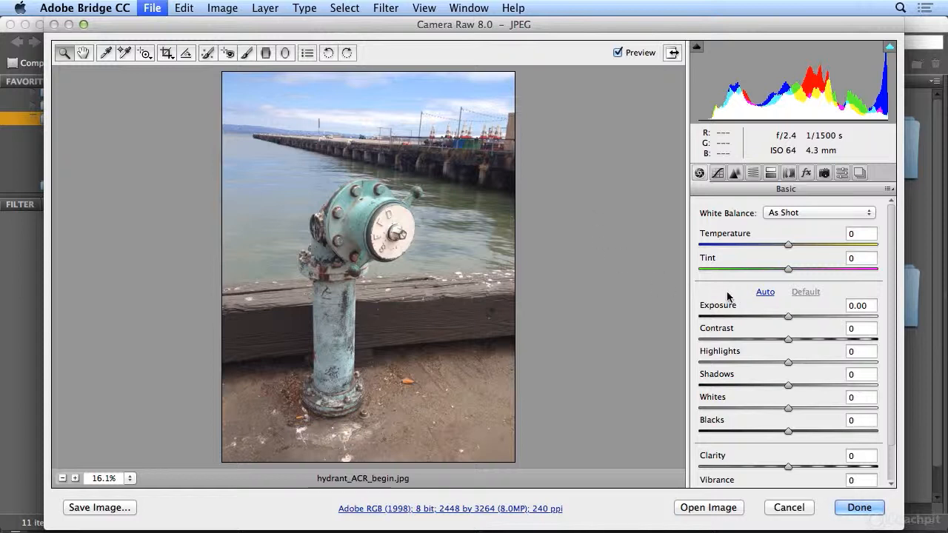
{"action": "mouse_move", "coordinate": [715, 305]}
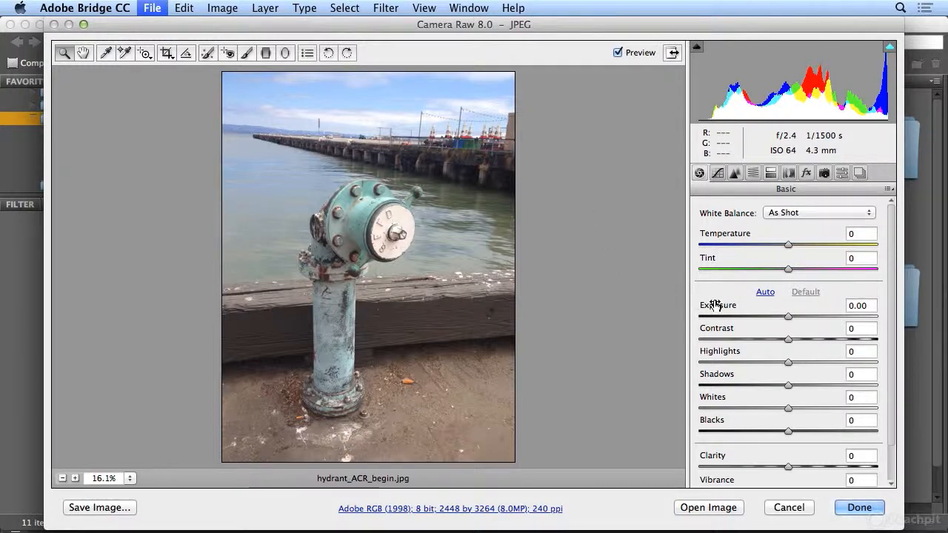
{"action": "mouse_move", "coordinate": [743, 383]}
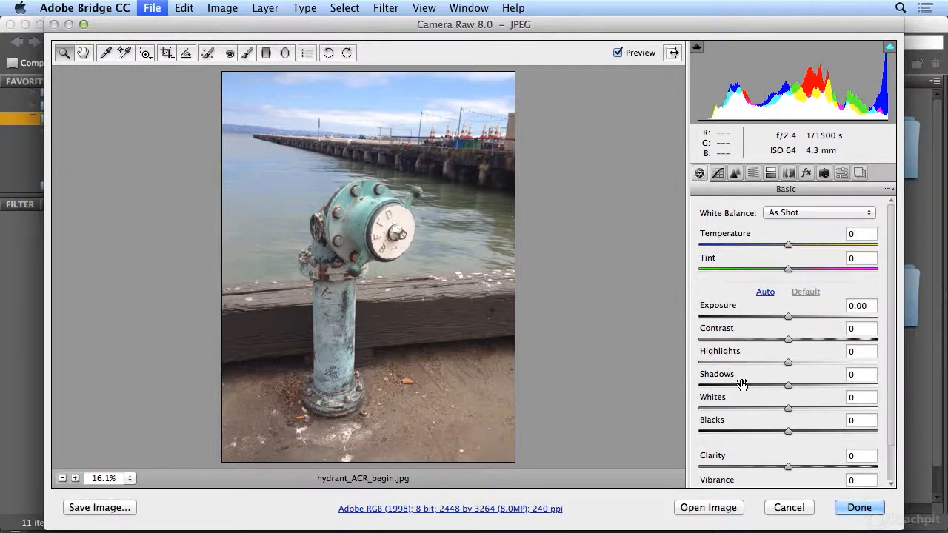
{"action": "mouse_move", "coordinate": [751, 432]}
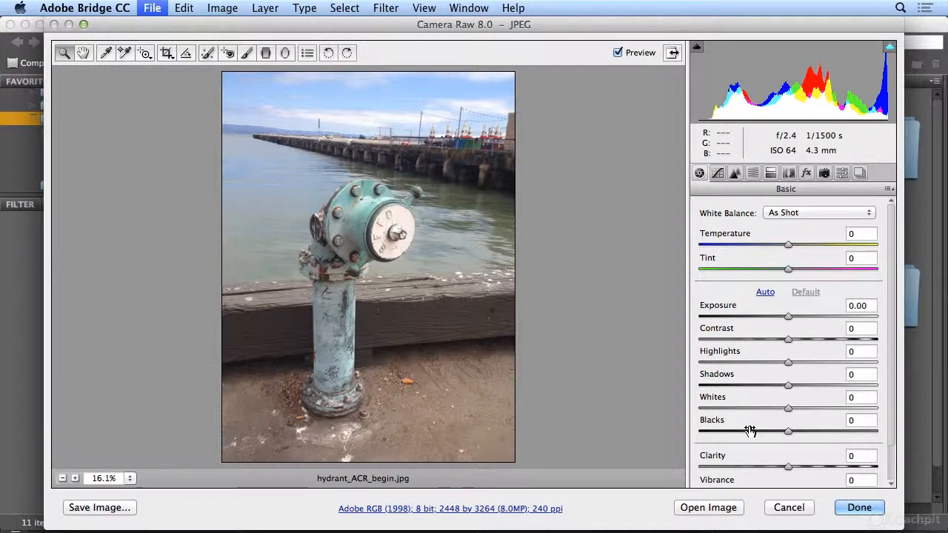
{"action": "mouse_move", "coordinate": [735, 422]}
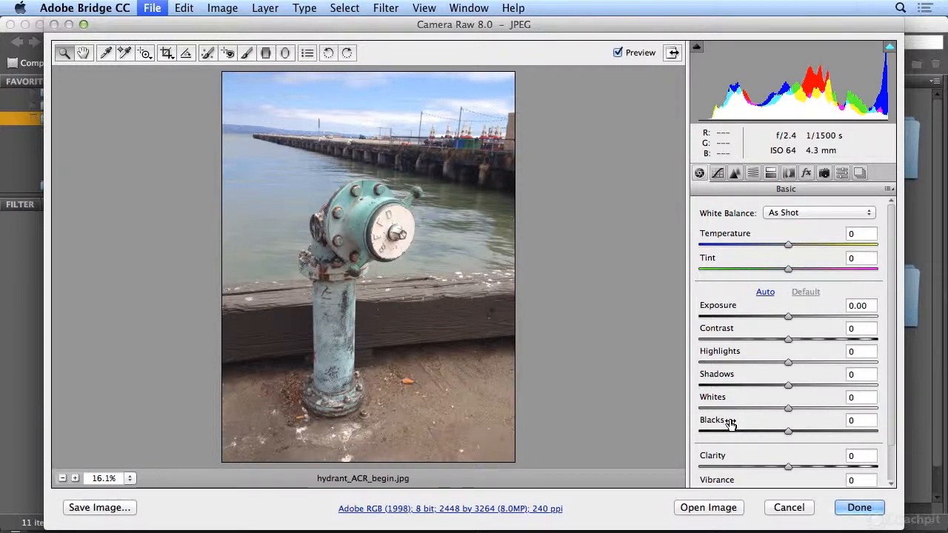
{"action": "mouse_move", "coordinate": [786, 319]}
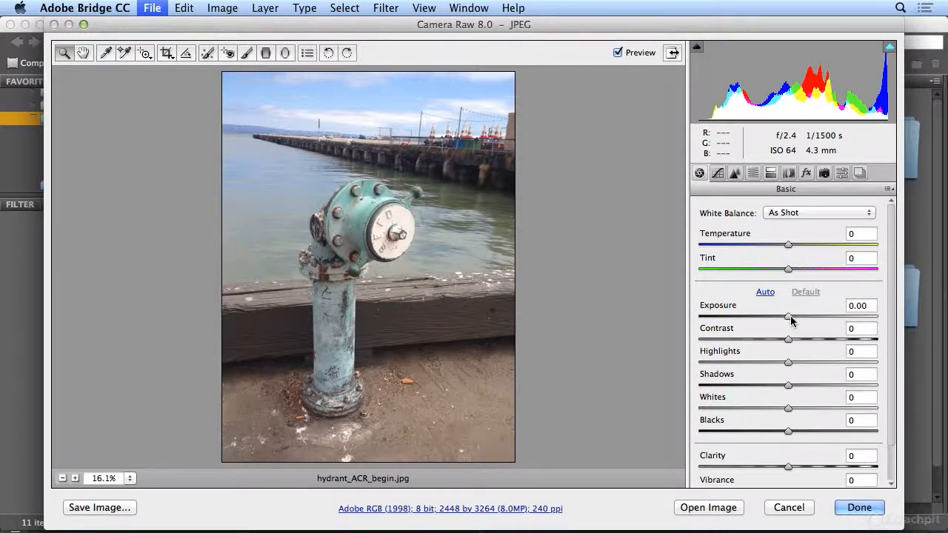
Test brighter and darker Exposure values, then settle on -0.30.
{"action": "left_click_drag", "start_coordinate": [789, 317], "coordinate": [817, 317]}
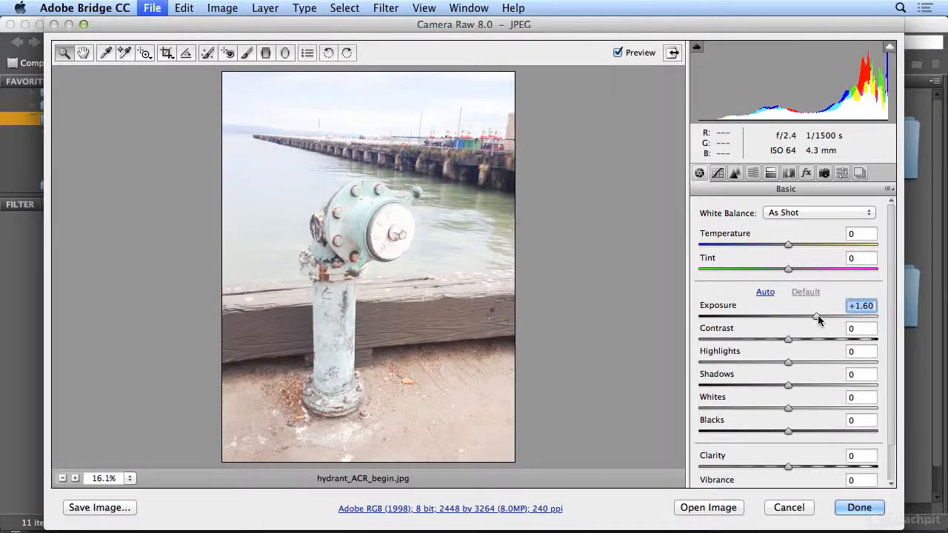
{"action": "left_click_drag", "start_coordinate": [815, 316], "coordinate": [779, 316]}
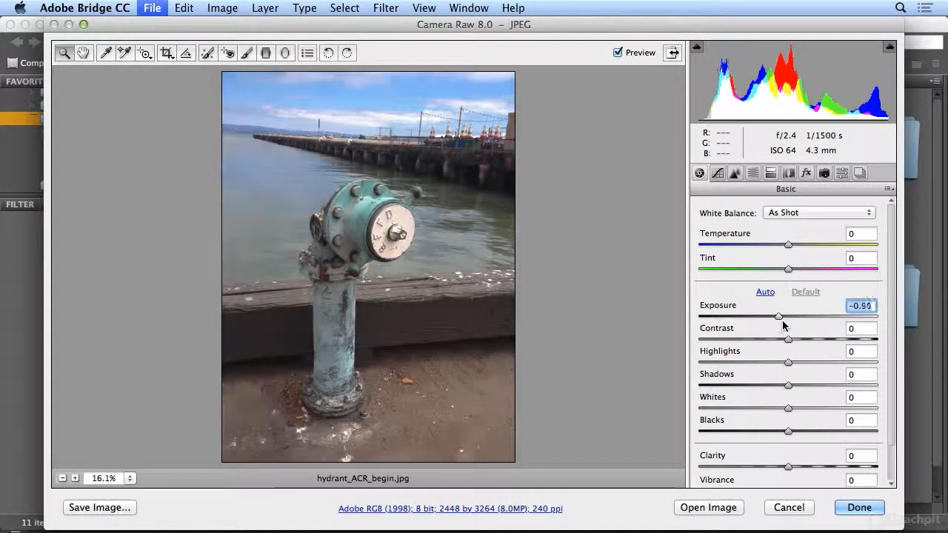
{"action": "left_click_drag", "start_coordinate": [778, 316], "coordinate": [789, 316]}
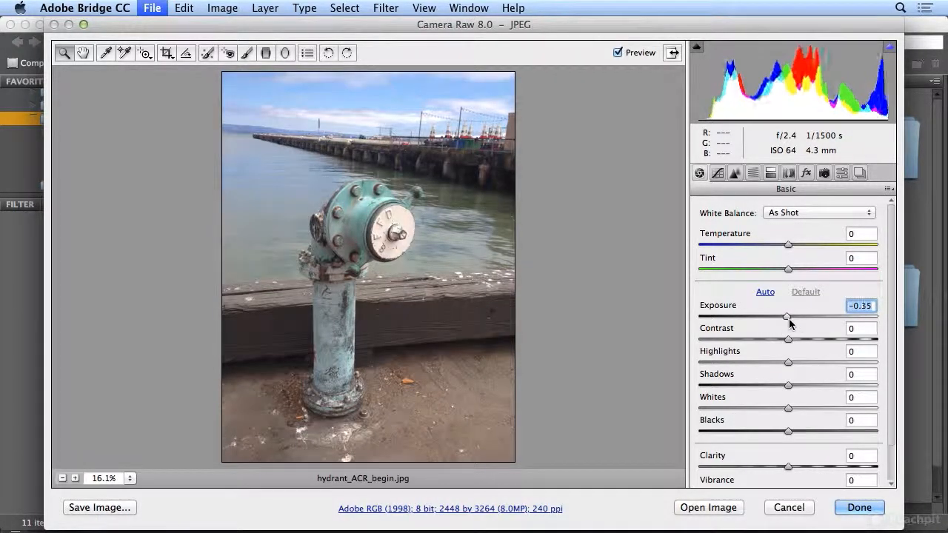
{"action": "left_click_drag", "start_coordinate": [788, 317], "coordinate": [784, 317]}
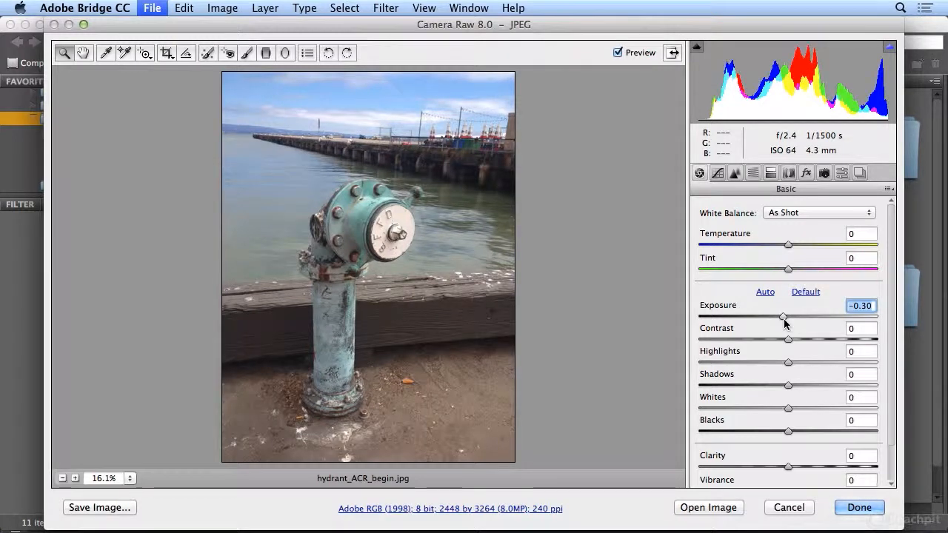
{"action": "mouse_move", "coordinate": [789, 387]}
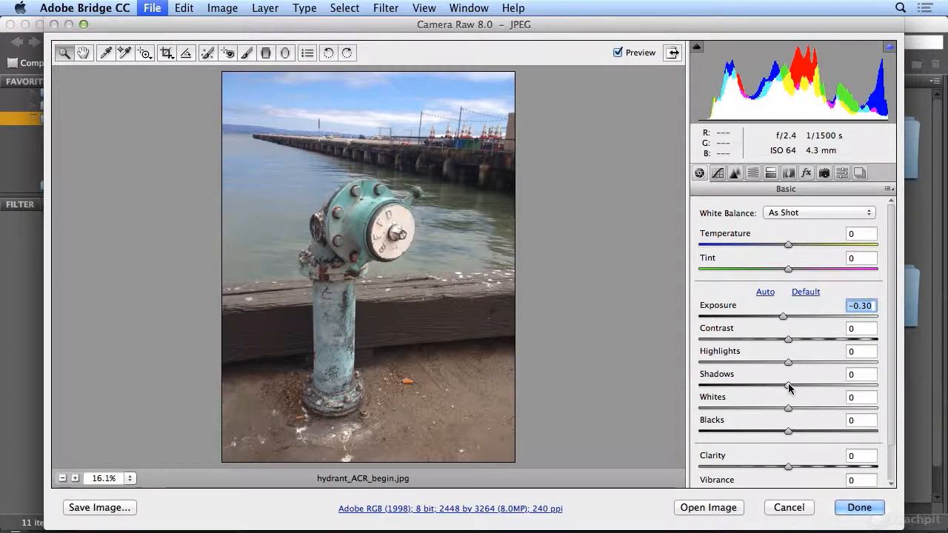
Push Shadows up to +88, then ease them back to +19.
{"action": "left_click_drag", "start_coordinate": [788, 386], "coordinate": [799, 385]}
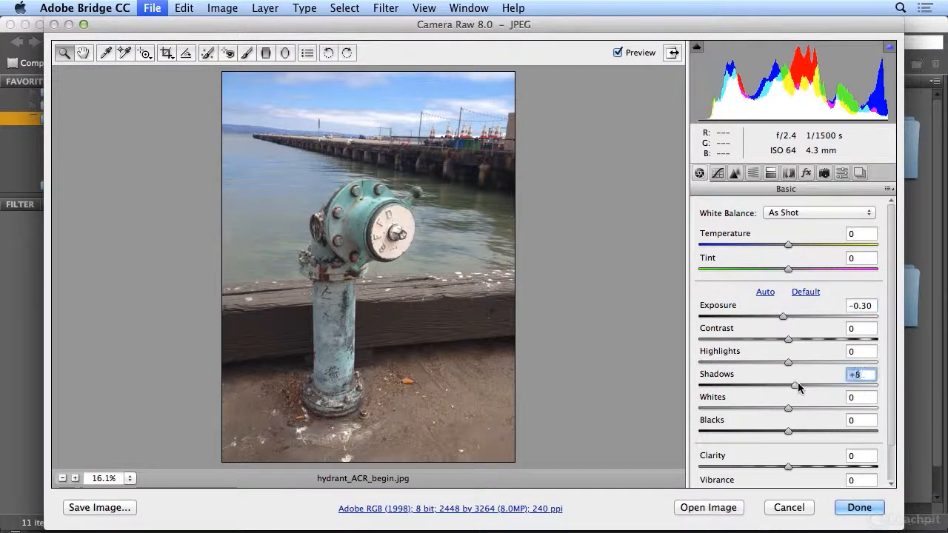
{"action": "left_click_drag", "start_coordinate": [789, 386], "coordinate": [870, 386]}
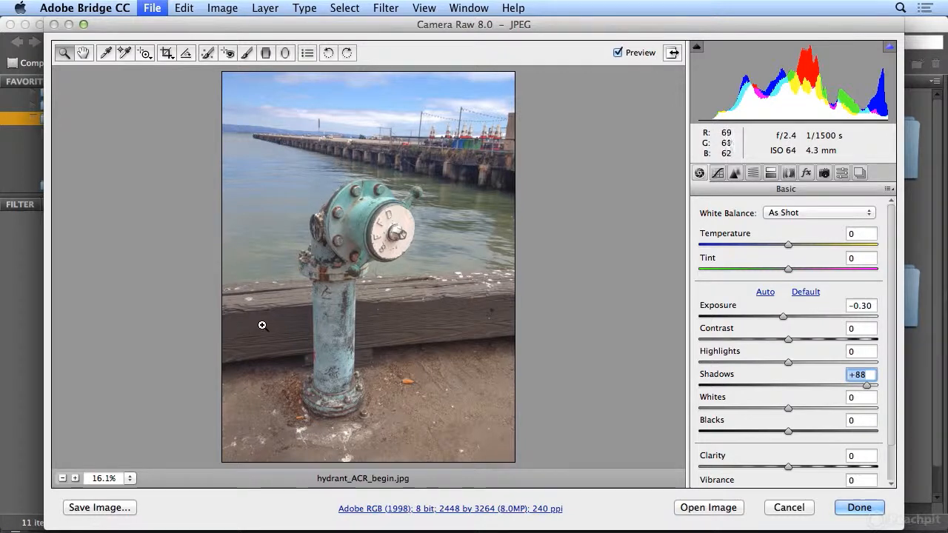
{"action": "mouse_move", "coordinate": [429, 150]}
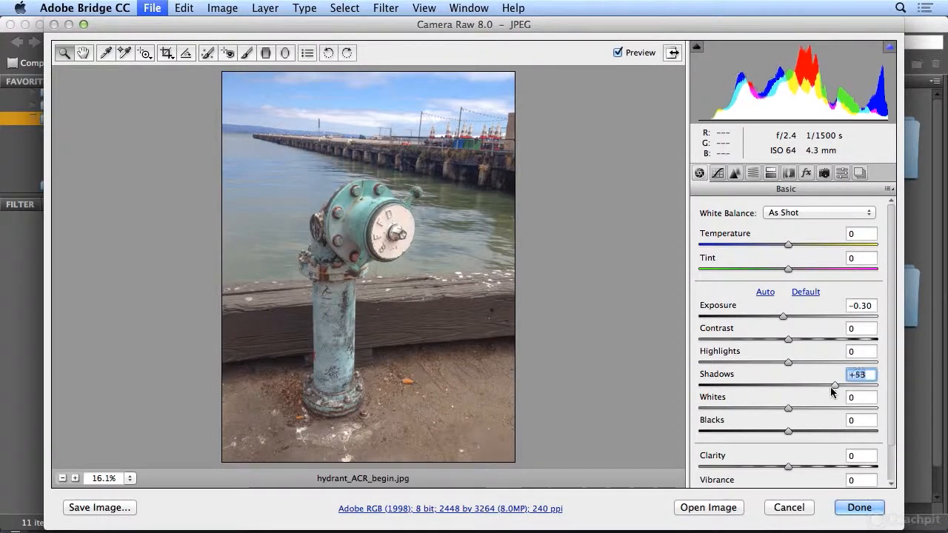
{"action": "left_click_drag", "start_coordinate": [833, 385], "coordinate": [807, 385]}
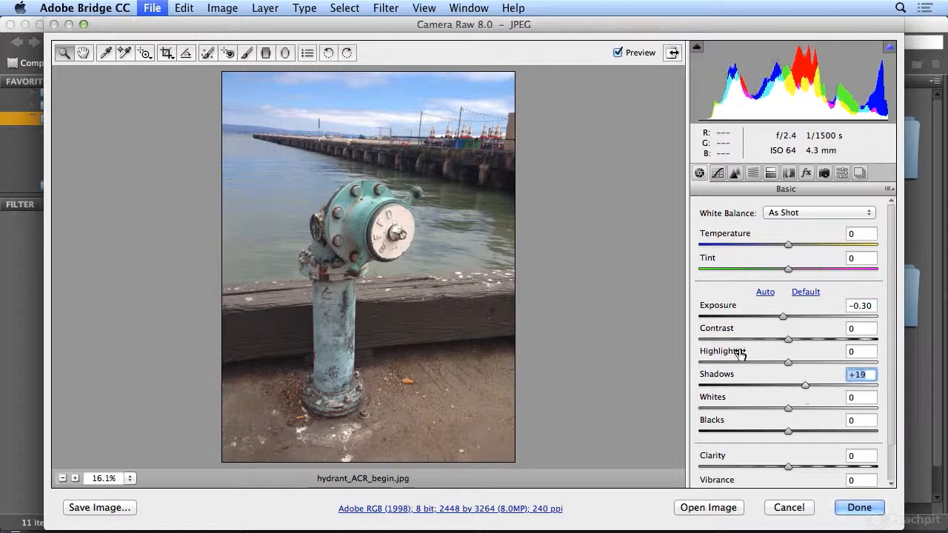
{"action": "mouse_move", "coordinate": [474, 170]}
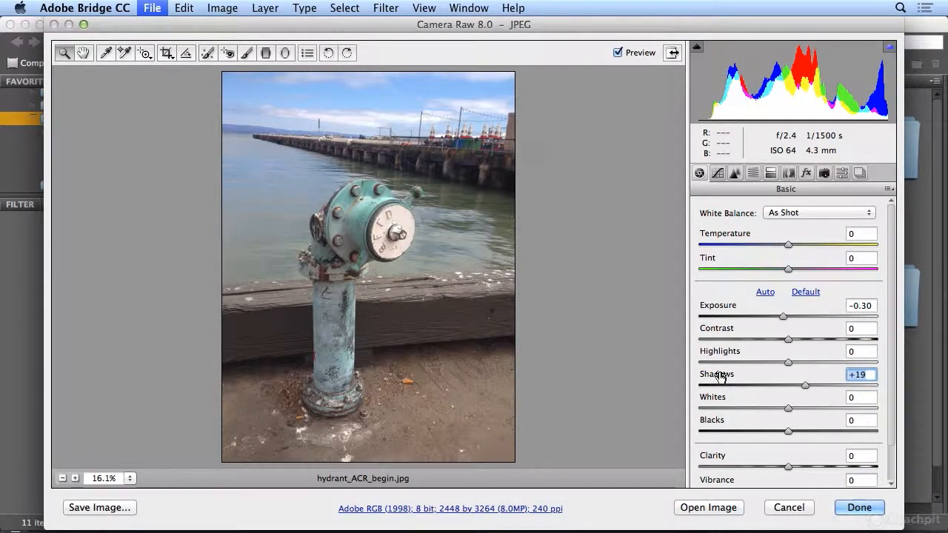
{"action": "mouse_move", "coordinate": [788, 438]}
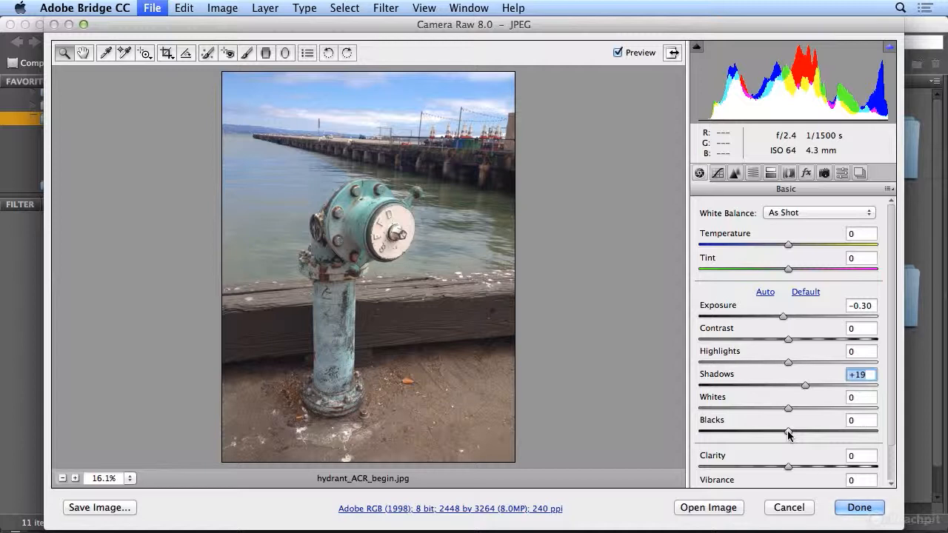
Drag Blacks down to -60, then toggle Preview off and on to compare.
{"action": "left_click_drag", "start_coordinate": [788, 431], "coordinate": [784, 431]}
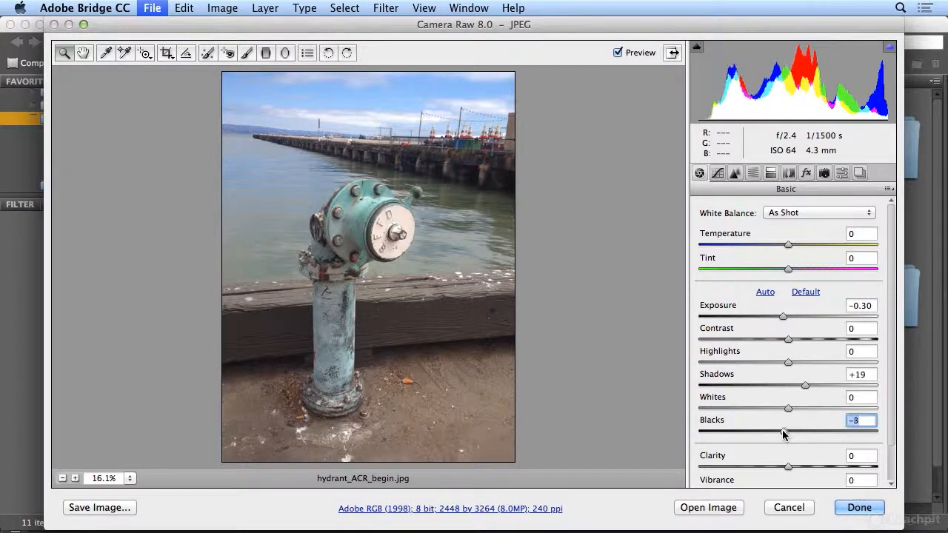
{"action": "left_click_drag", "start_coordinate": [786, 432], "coordinate": [754, 432]}
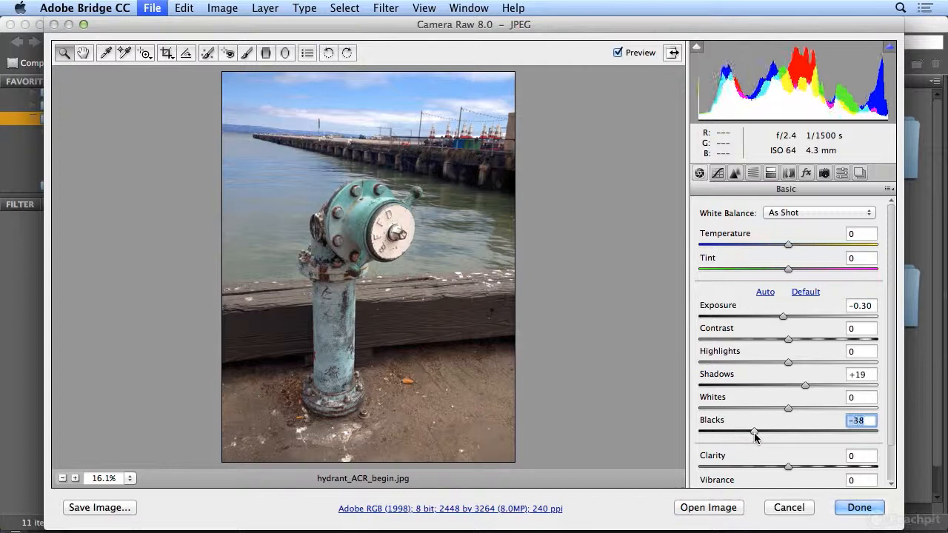
{"action": "left_click_drag", "start_coordinate": [755, 431], "coordinate": [737, 431]}
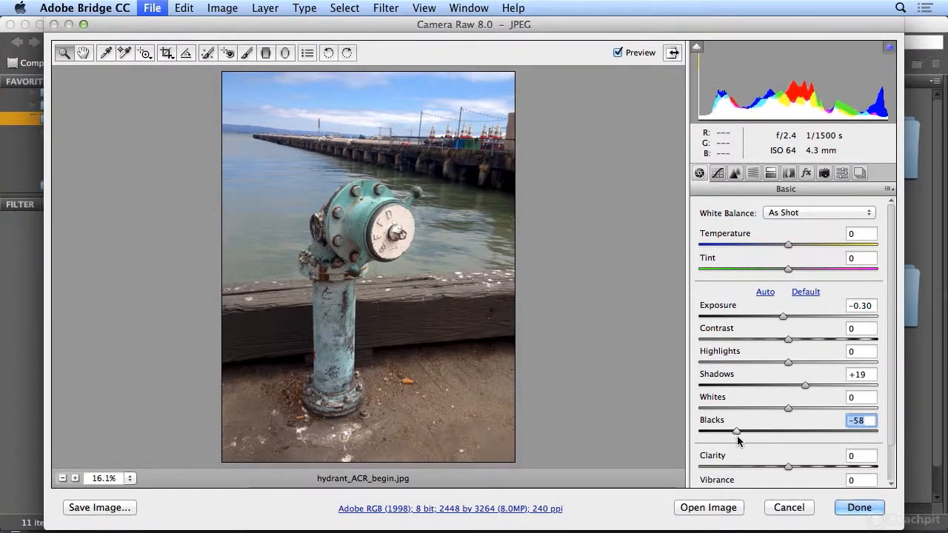
{"action": "left_click_drag", "start_coordinate": [737, 431], "coordinate": [735, 431]}
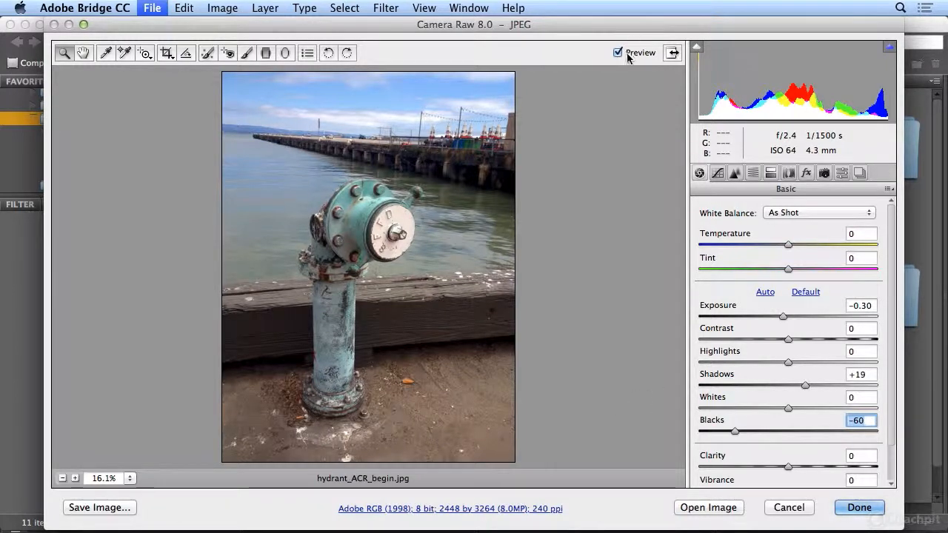
{"action": "left_click", "coordinate": [618, 52]}
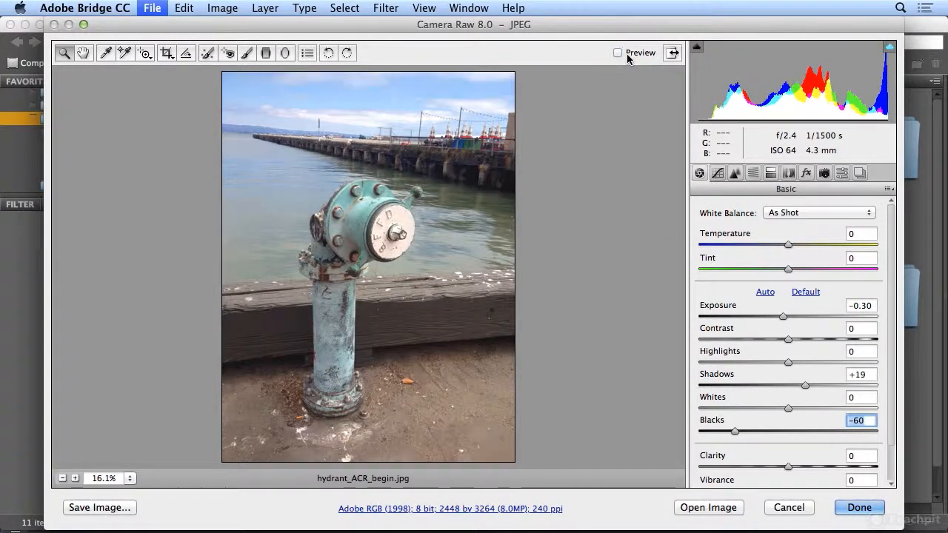
{"action": "left_click", "coordinate": [617, 52]}
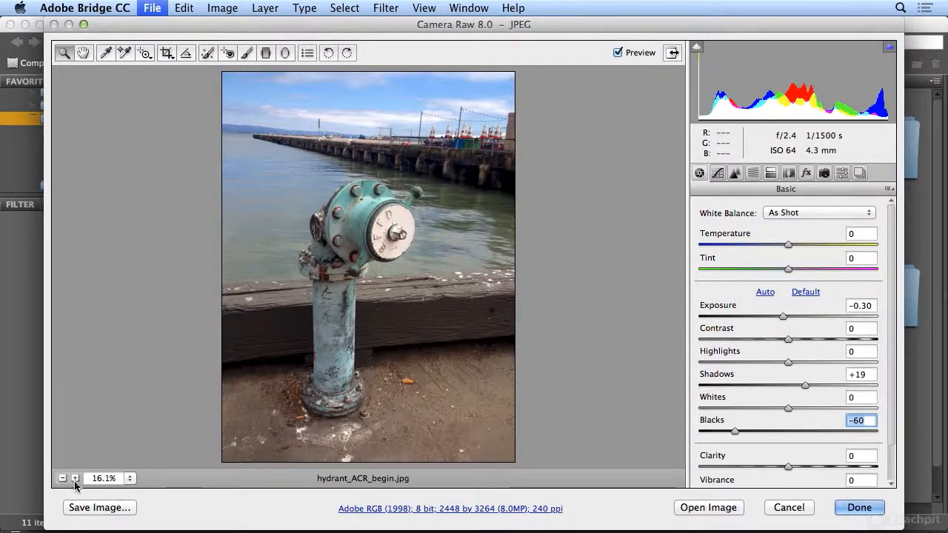
{"action": "mouse_move", "coordinate": [87, 478]}
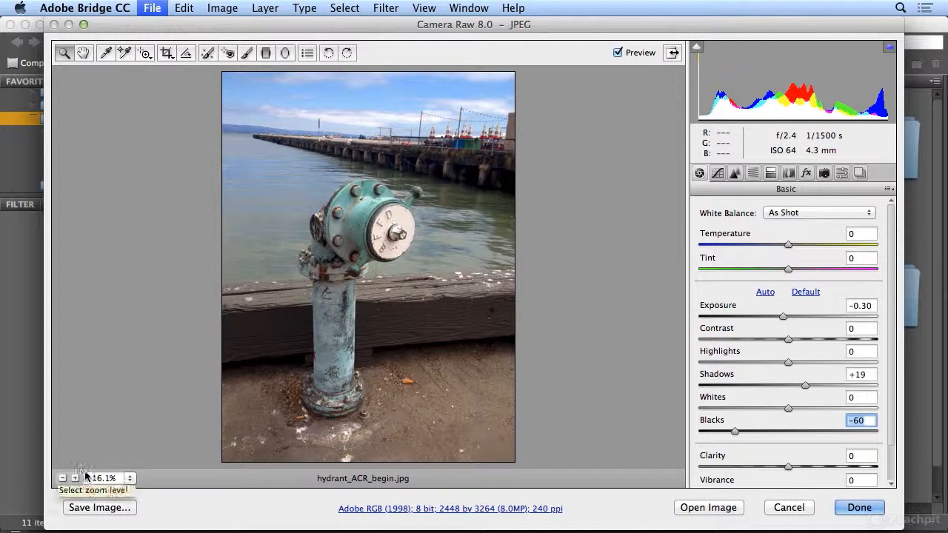
Zoom in and try Contrast values between 0 and +34, settling on +24.
{"action": "left_click", "coordinate": [74, 478]}
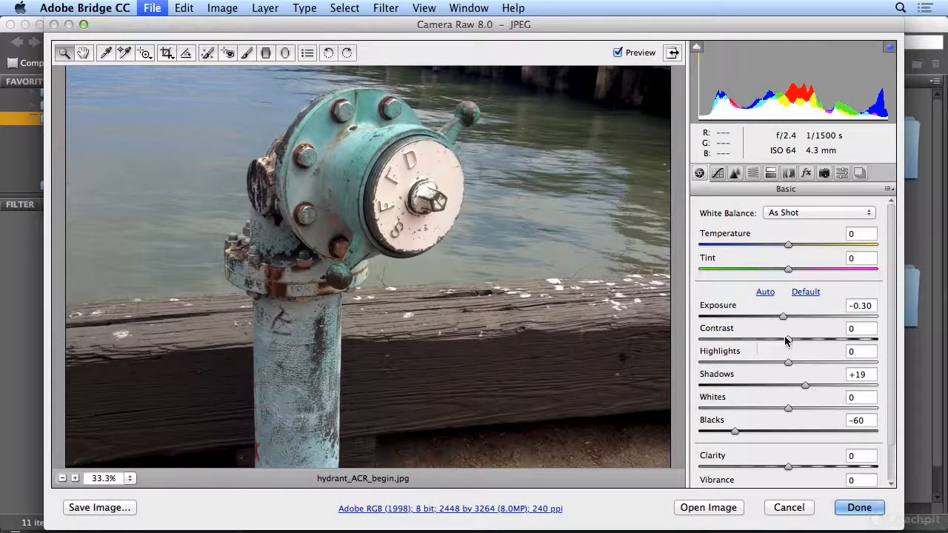
{"action": "left_click_drag", "start_coordinate": [788, 339], "coordinate": [806, 339]}
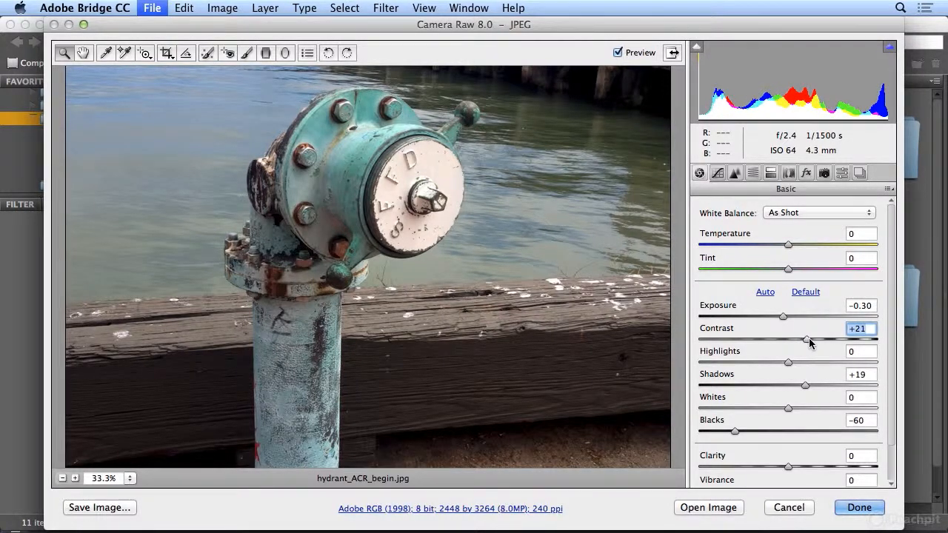
{"action": "left_click_drag", "start_coordinate": [807, 339], "coordinate": [810, 339]}
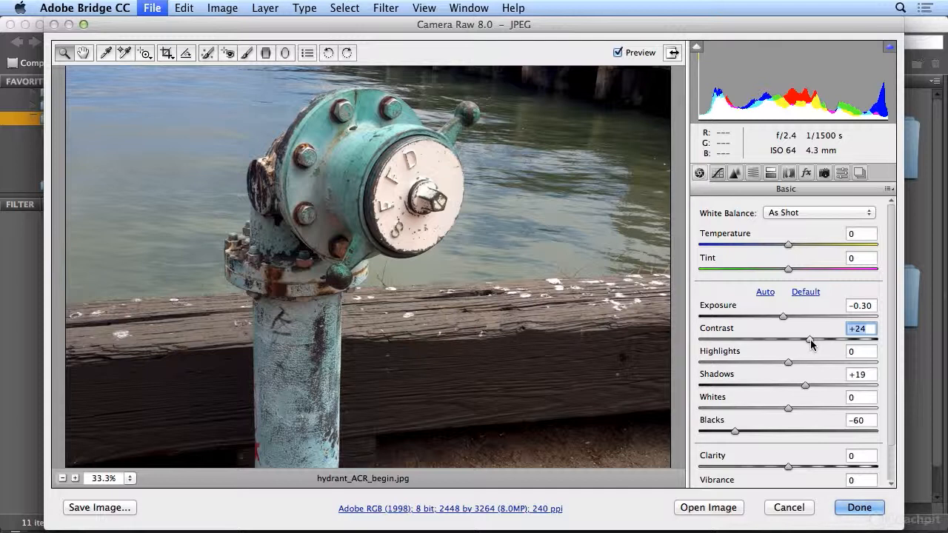
{"action": "left_click_drag", "start_coordinate": [783, 339], "coordinate": [788, 339]}
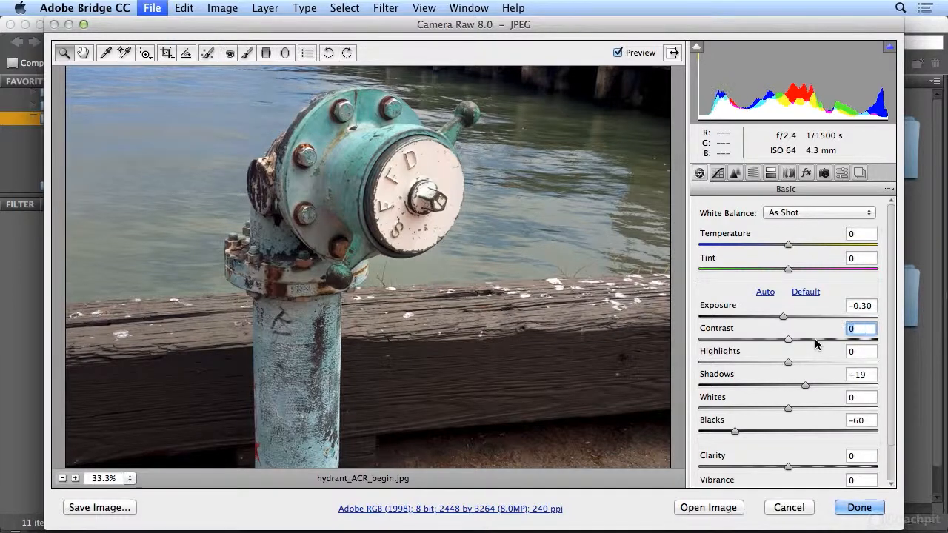
{"action": "left_click_drag", "start_coordinate": [788, 339], "coordinate": [820, 339]}
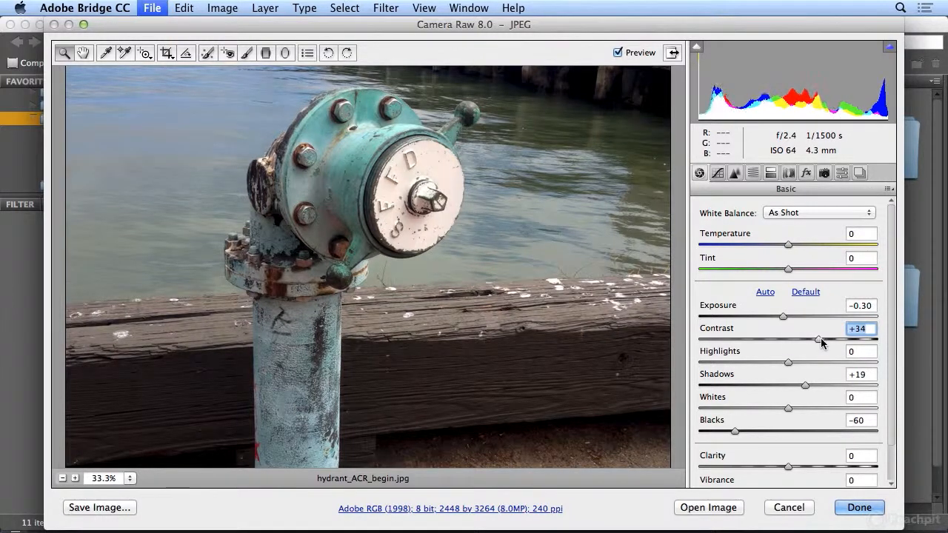
{"action": "left_click_drag", "start_coordinate": [811, 339], "coordinate": [797, 339]}
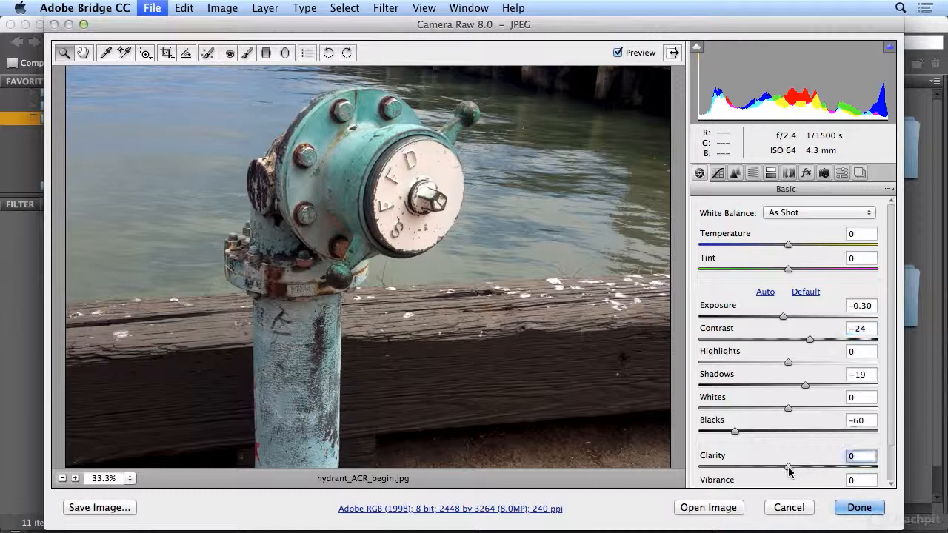
Experiment with Clarity from negative to strongly positive values.
{"action": "left_click_drag", "start_coordinate": [788, 467], "coordinate": [779, 467]}
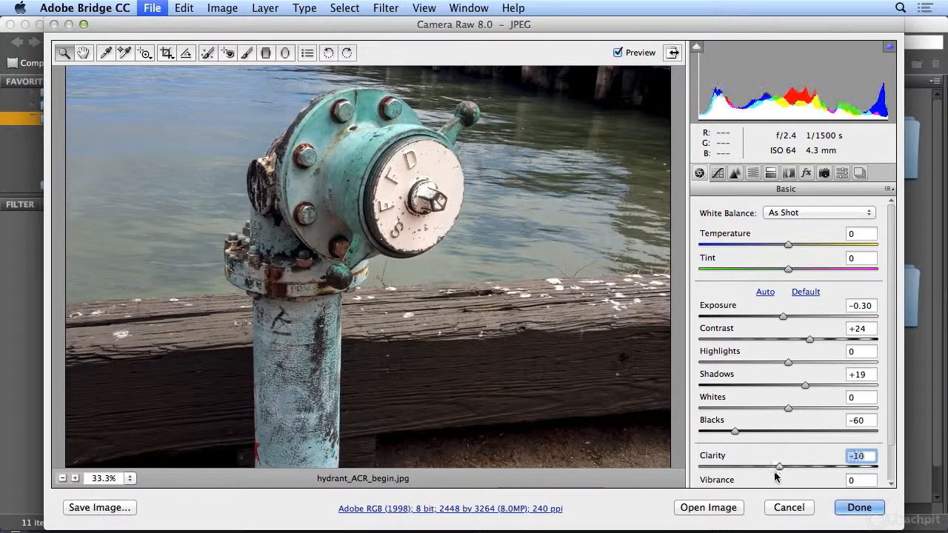
{"action": "left_click_drag", "start_coordinate": [780, 467], "coordinate": [798, 467]}
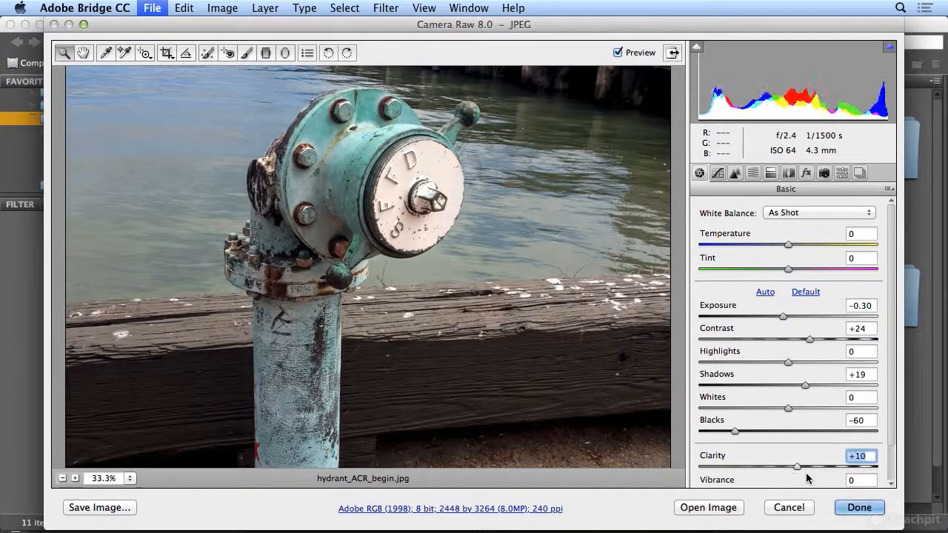
{"action": "left_click_drag", "start_coordinate": [796, 467], "coordinate": [840, 467]}
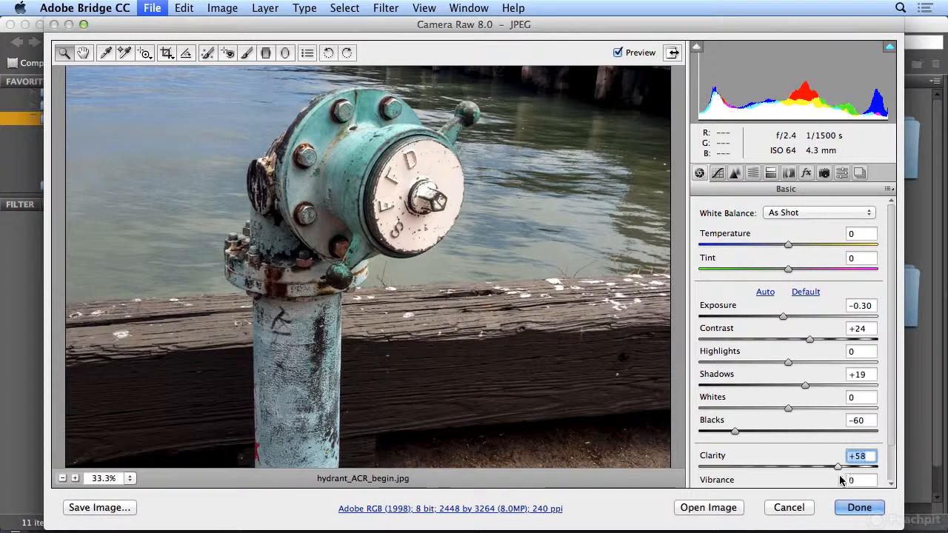
{"action": "left_click_drag", "start_coordinate": [843, 467], "coordinate": [855, 467]}
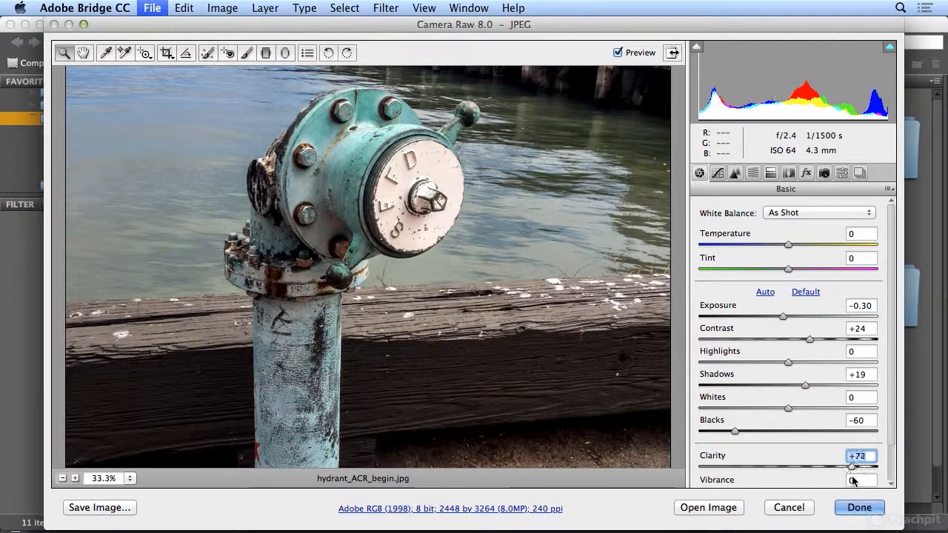
{"action": "left_click_drag", "start_coordinate": [854, 467], "coordinate": [827, 467]}
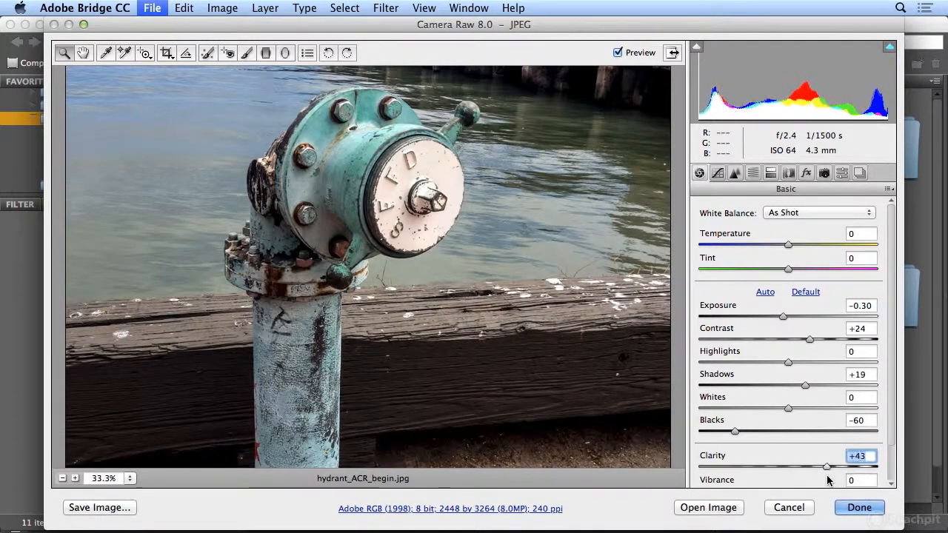
{"action": "left_click_drag", "start_coordinate": [827, 466], "coordinate": [820, 467]}
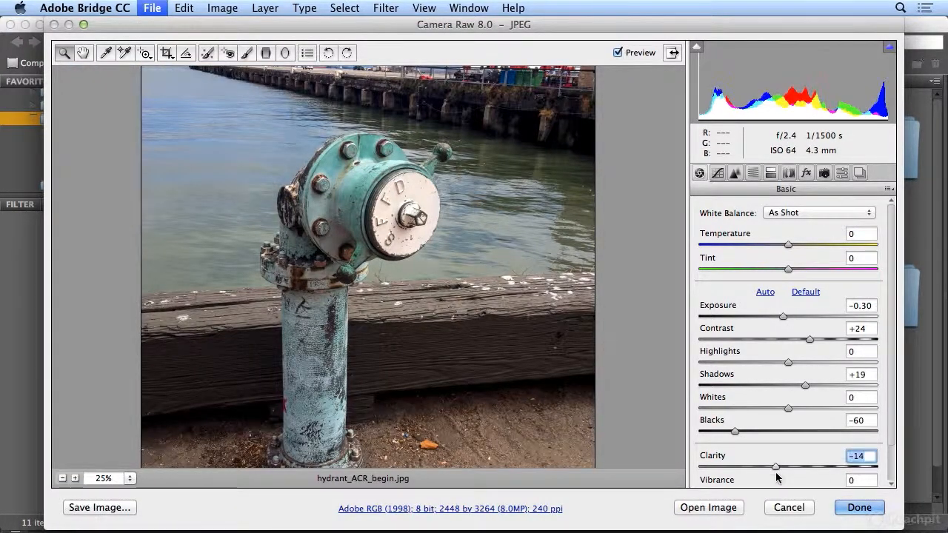
{"action": "left_click_drag", "start_coordinate": [775, 466], "coordinate": [820, 466]}
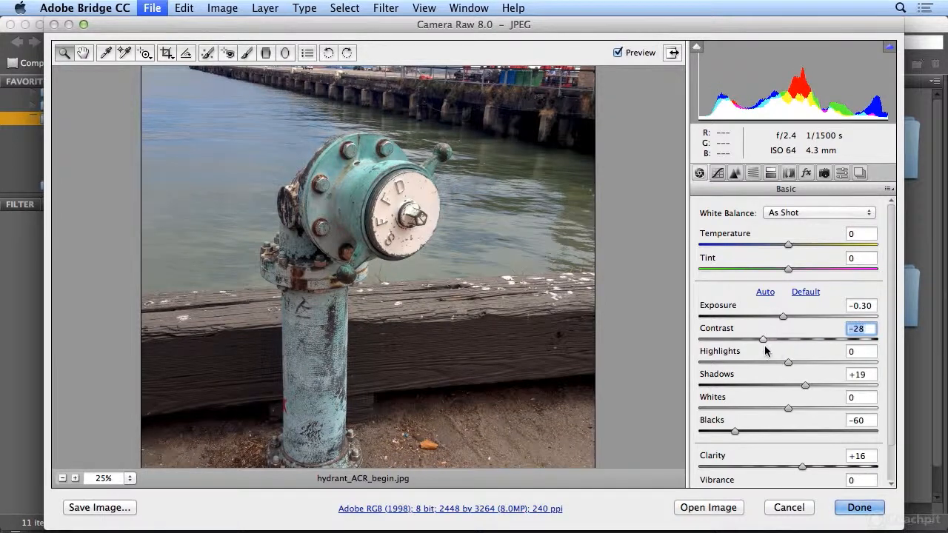
Raise Contrast to +33 and, after more testing, set Clarity to +20.
{"action": "left_click_drag", "start_coordinate": [783, 339], "coordinate": [819, 339]}
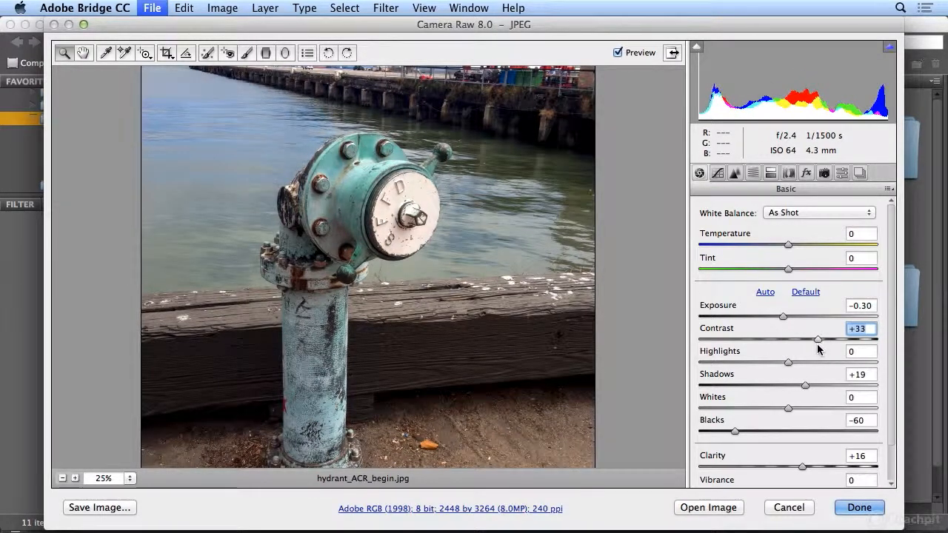
{"action": "left_click_drag", "start_coordinate": [802, 467], "coordinate": [760, 466]}
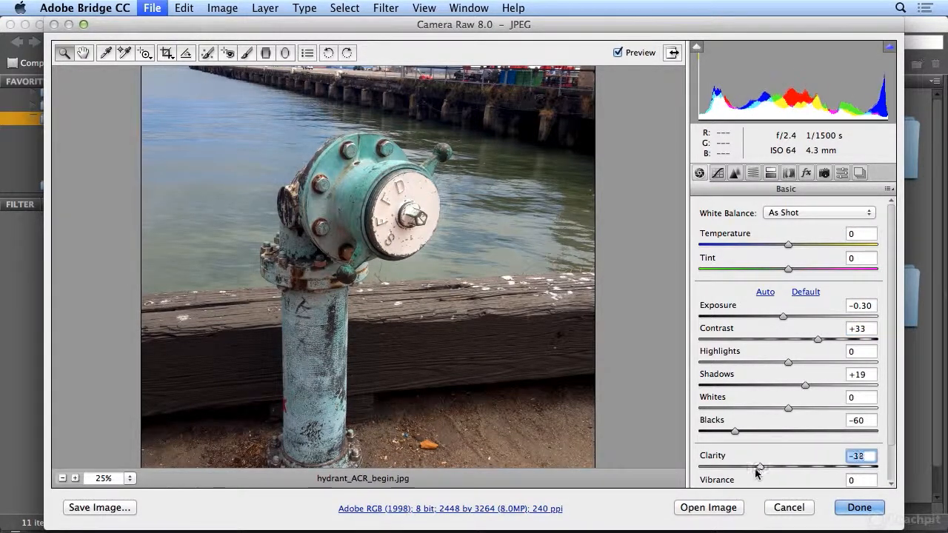
{"action": "left_click_drag", "start_coordinate": [760, 467], "coordinate": [789, 467]}
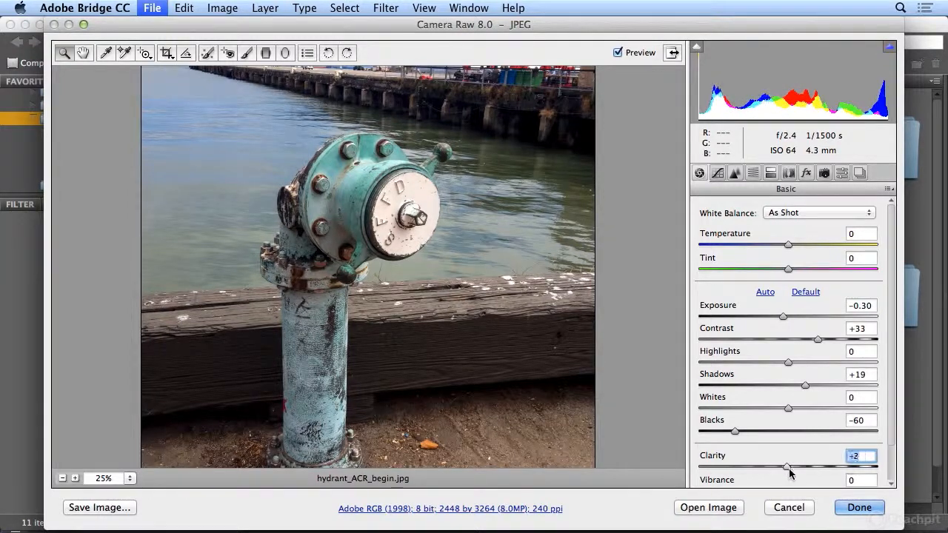
{"action": "left_click_drag", "start_coordinate": [789, 467], "coordinate": [700, 467]}
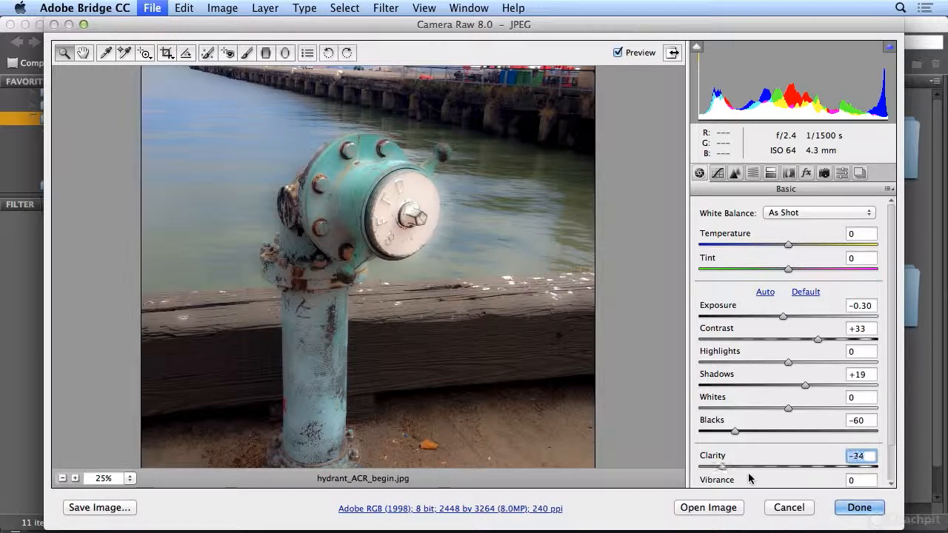
{"action": "left_click_drag", "start_coordinate": [736, 466], "coordinate": [806, 466]}
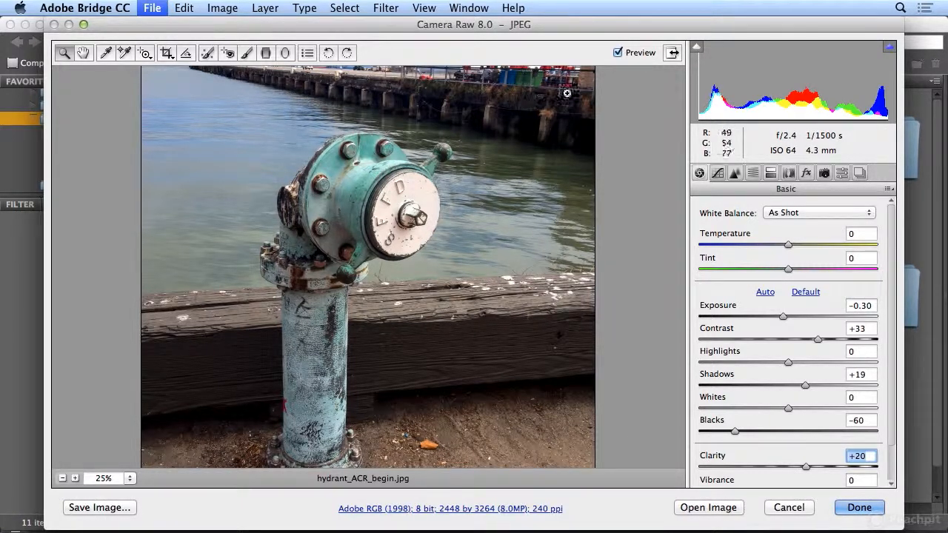
{"action": "left_click", "coordinate": [619, 52]}
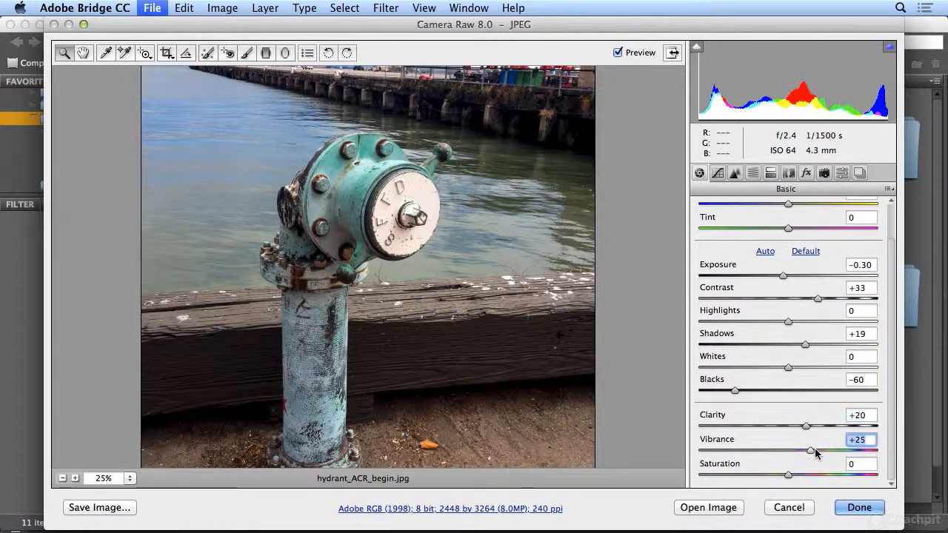
Try Vibrance values from 0 up to about +70, ending at +29.
{"action": "left_click_drag", "start_coordinate": [811, 451], "coordinate": [816, 450]}
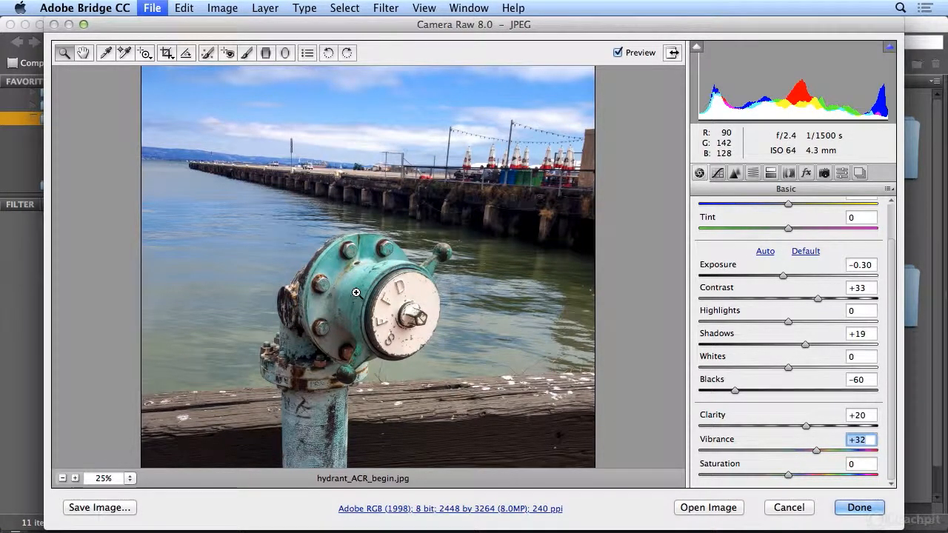
{"action": "mouse_move", "coordinate": [818, 451]}
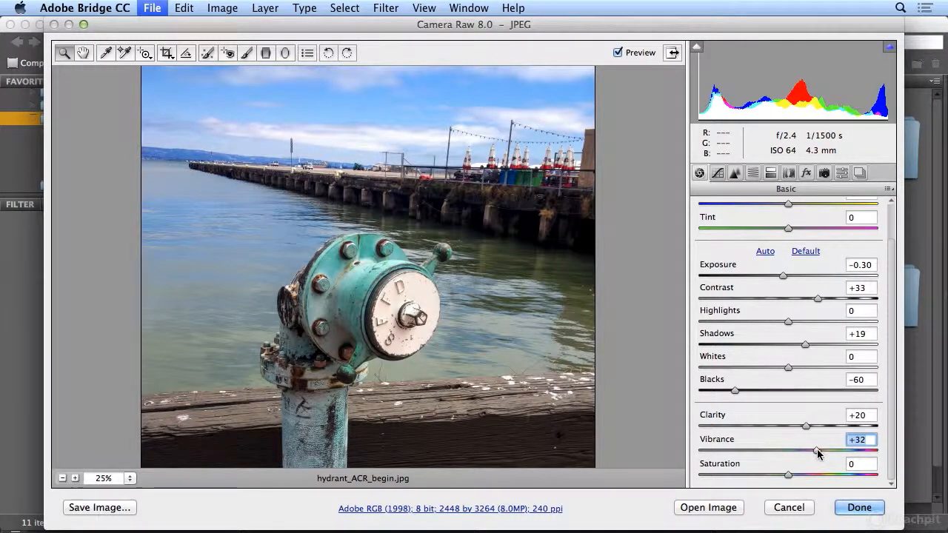
{"action": "left_click_drag", "start_coordinate": [817, 452], "coordinate": [788, 451]}
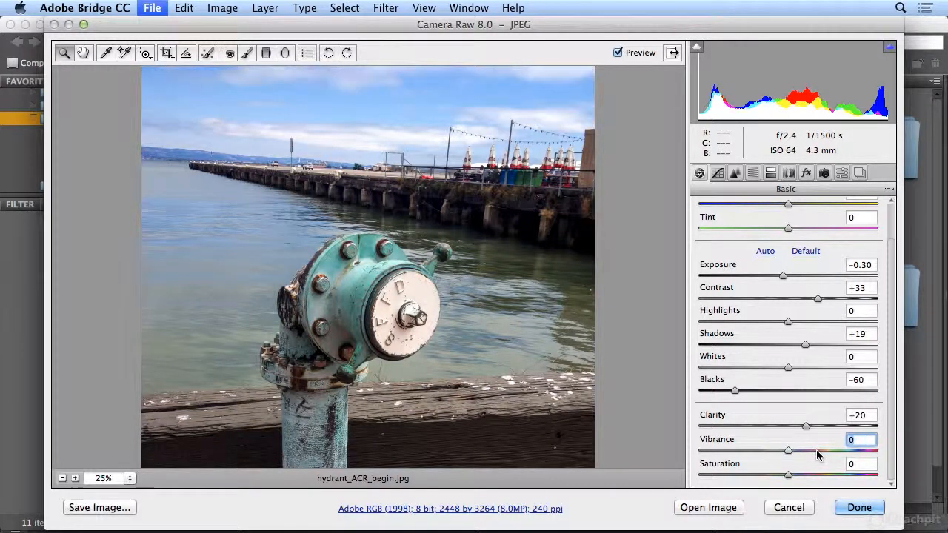
{"action": "left_click_drag", "start_coordinate": [788, 450], "coordinate": [807, 450]}
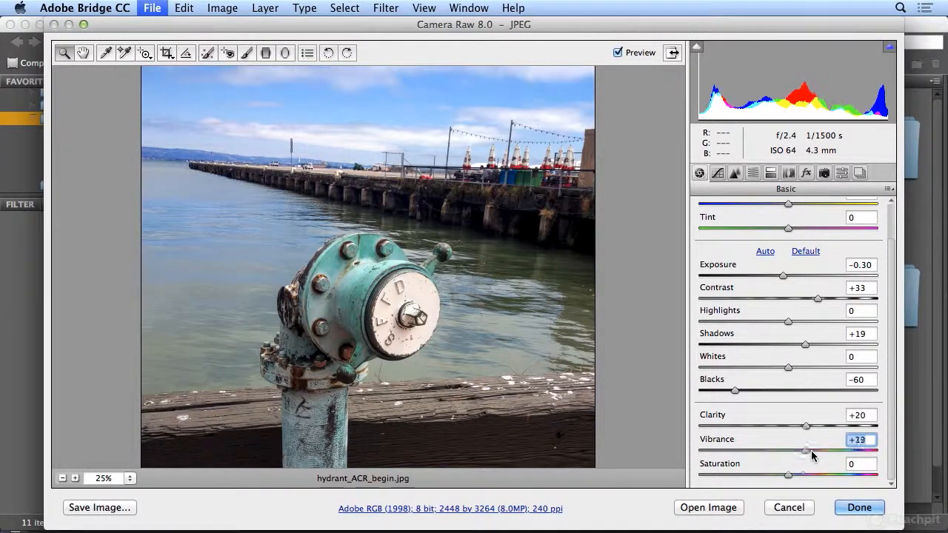
{"action": "left_click_drag", "start_coordinate": [806, 450], "coordinate": [828, 450]}
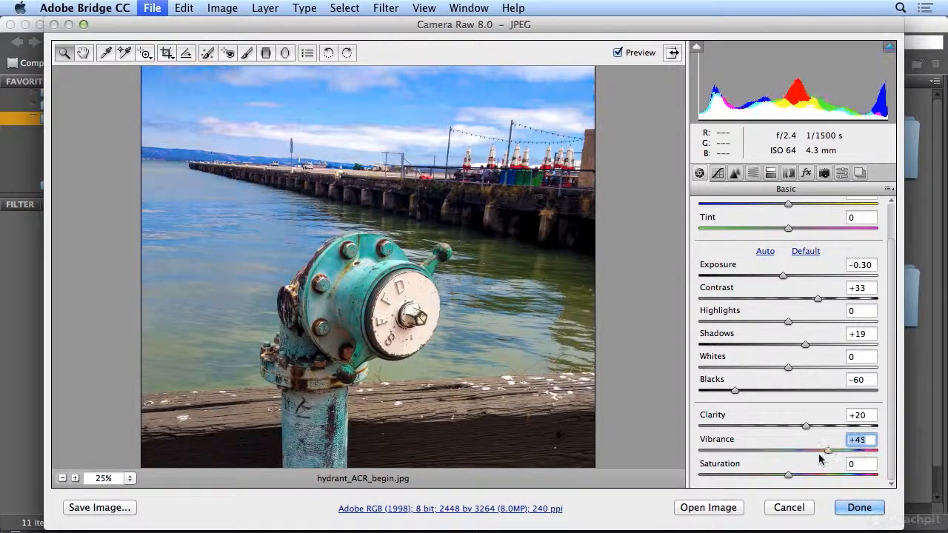
{"action": "left_click_drag", "start_coordinate": [828, 451], "coordinate": [852, 451]}
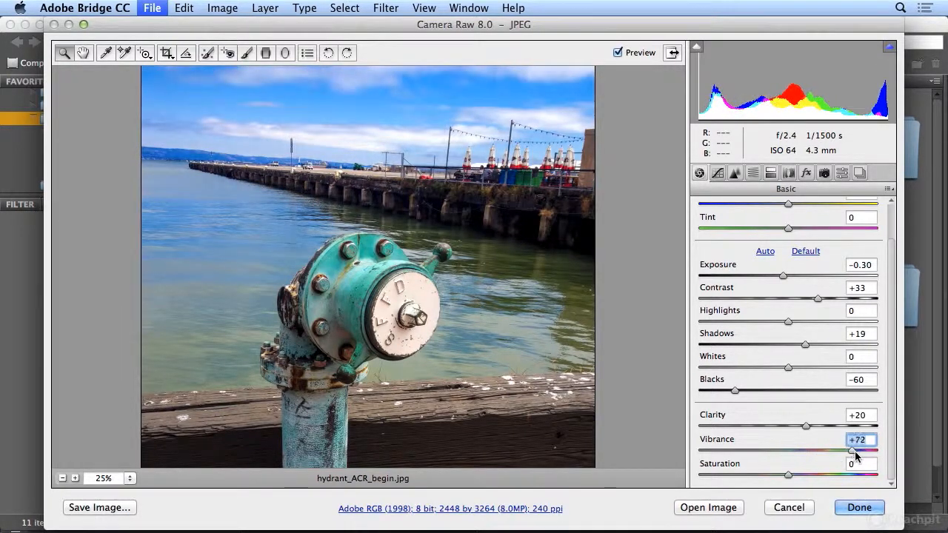
{"action": "left_click_drag", "start_coordinate": [856, 452], "coordinate": [851, 452]}
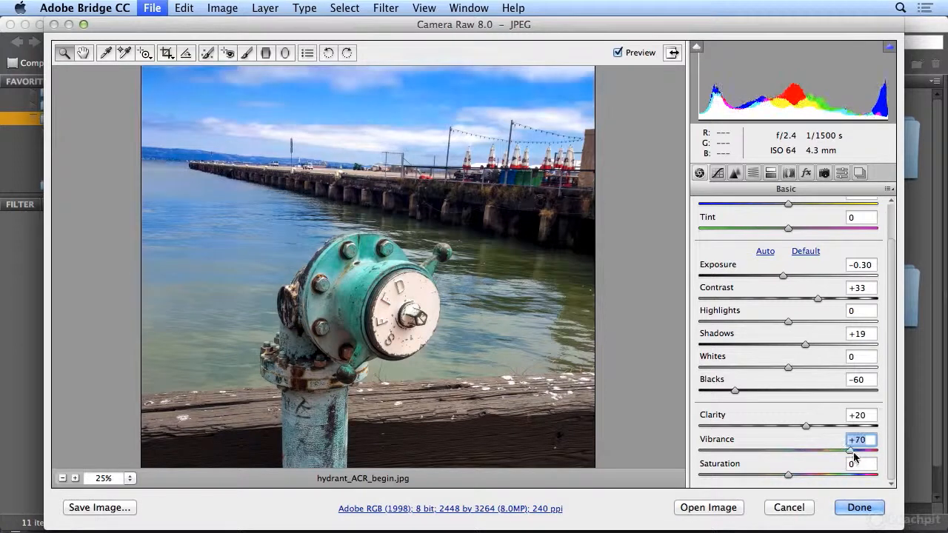
{"action": "left_click_drag", "start_coordinate": [850, 449], "coordinate": [845, 450]}
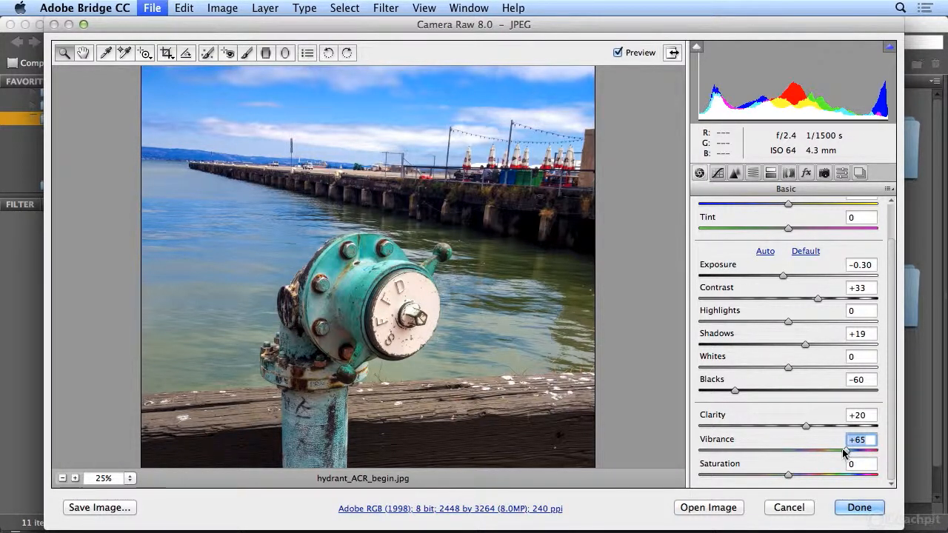
{"action": "left_click_drag", "start_coordinate": [844, 452], "coordinate": [809, 452]}
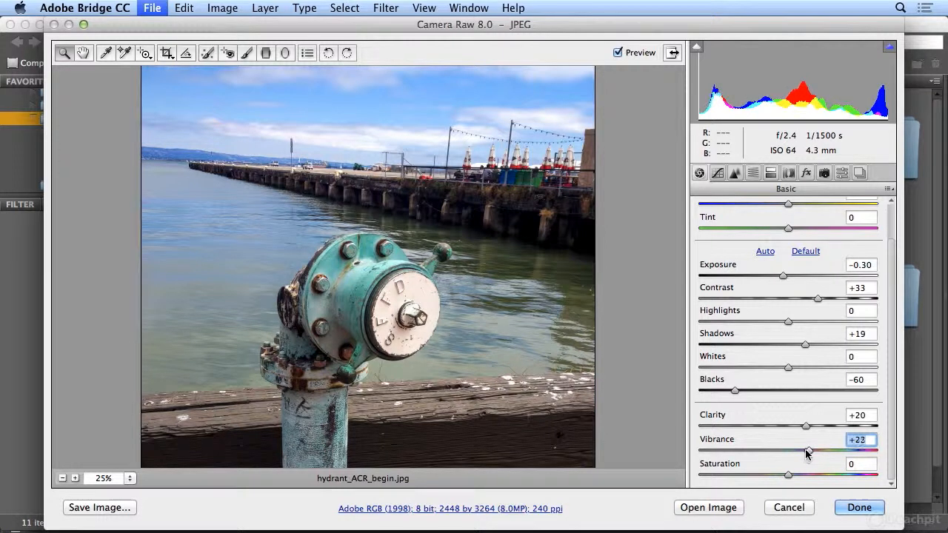
{"action": "left_click_drag", "start_coordinate": [806, 450], "coordinate": [809, 449]}
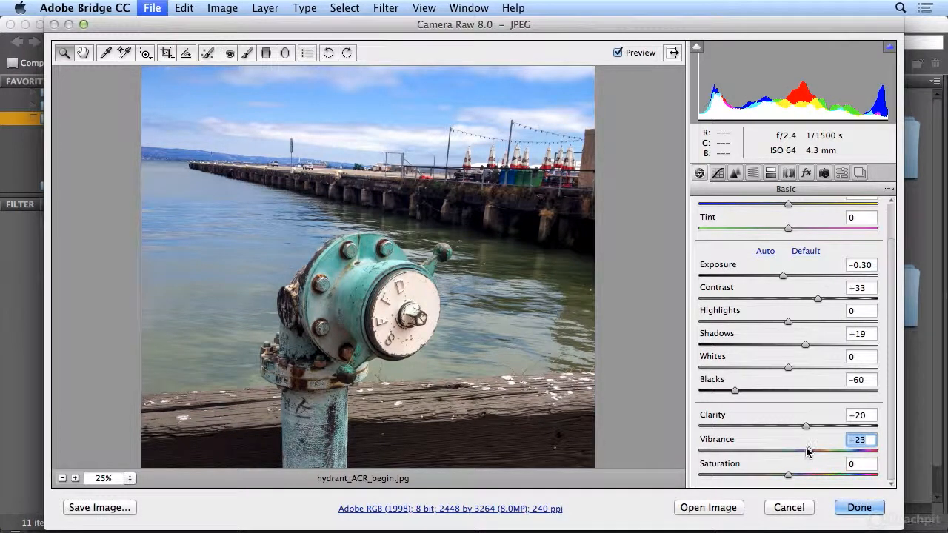
{"action": "mouse_move", "coordinate": [790, 475]}
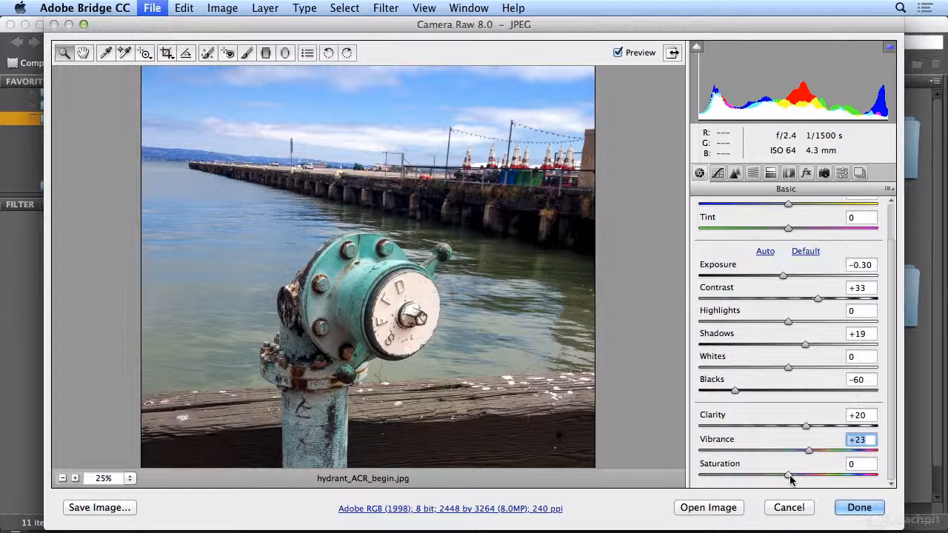
{"action": "left_click_drag", "start_coordinate": [830, 450], "coordinate": [796, 450]}
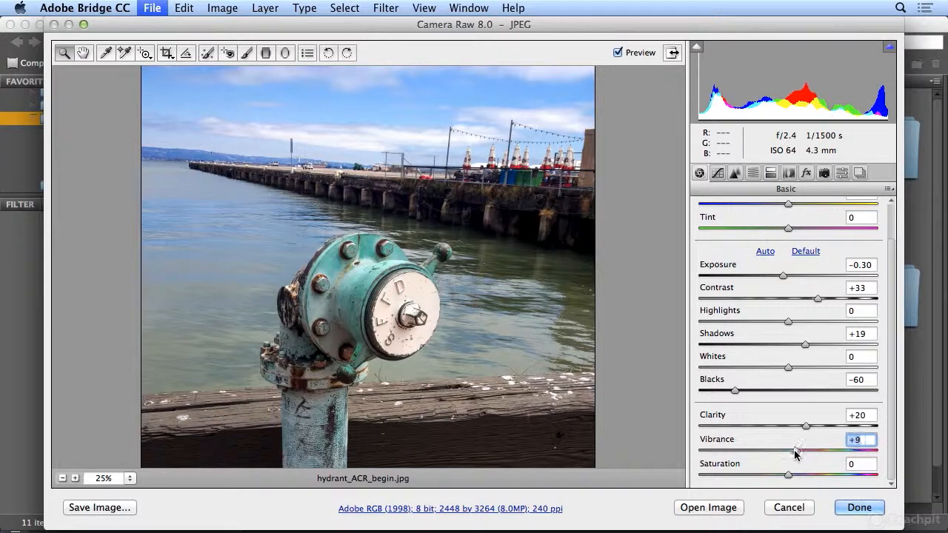
{"action": "left_click_drag", "start_coordinate": [796, 450], "coordinate": [801, 450]}
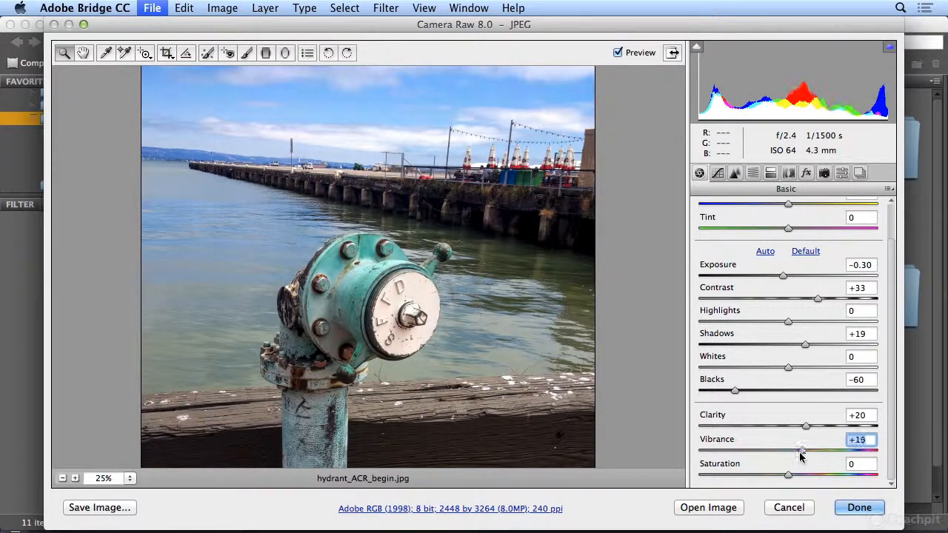
{"action": "left_click_drag", "start_coordinate": [800, 452], "coordinate": [815, 452]}
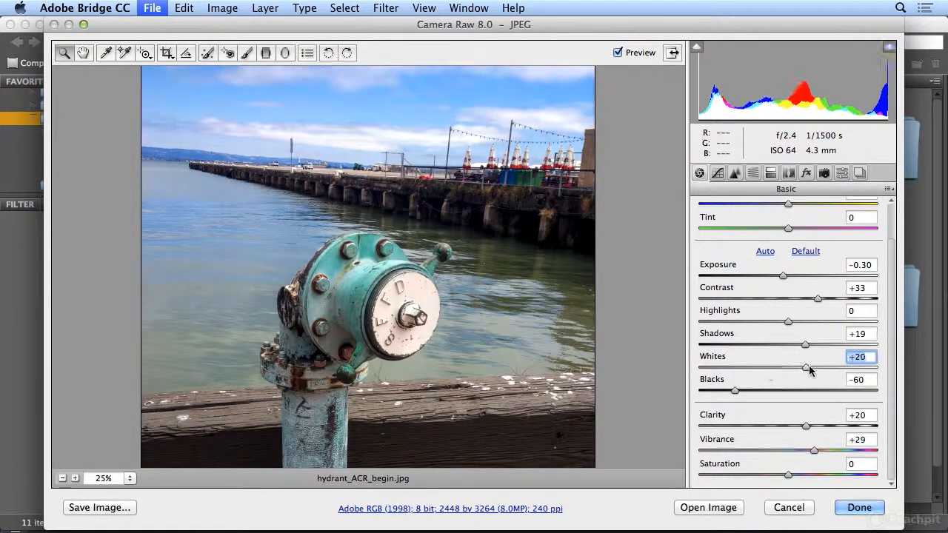
Pull Whites down to −4 and nudge Highlights slightly lower.
{"action": "left_click_drag", "start_coordinate": [806, 367], "coordinate": [774, 366]}
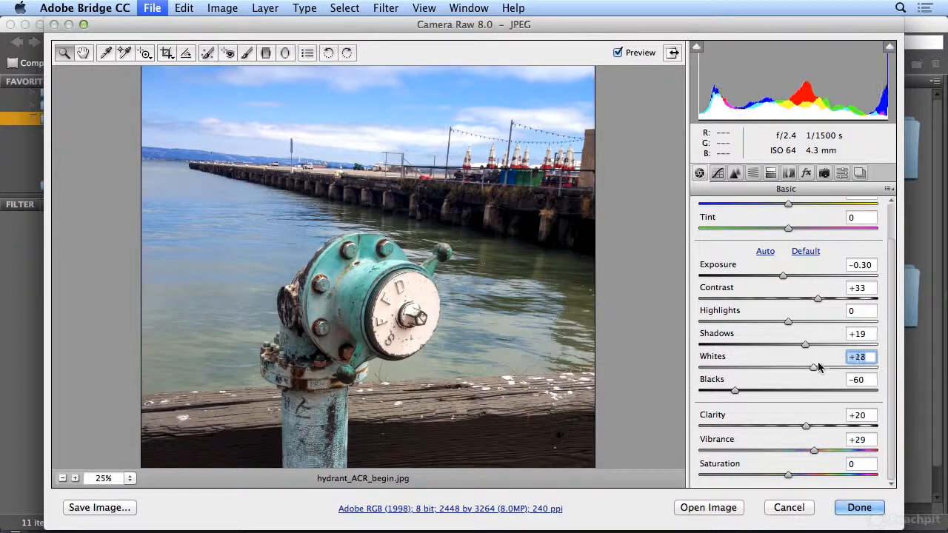
{"action": "left_click_drag", "start_coordinate": [819, 368], "coordinate": [784, 369]}
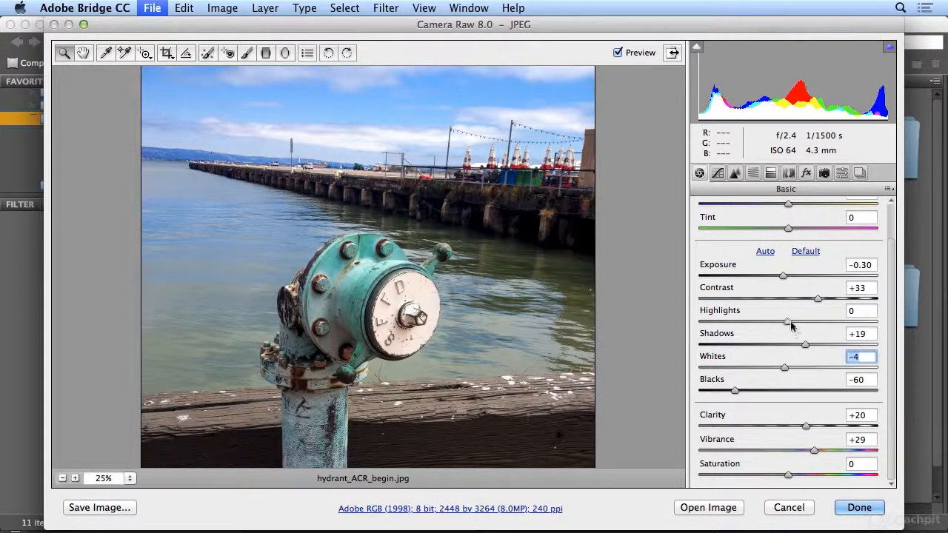
{"action": "left_click", "coordinate": [861, 310]}
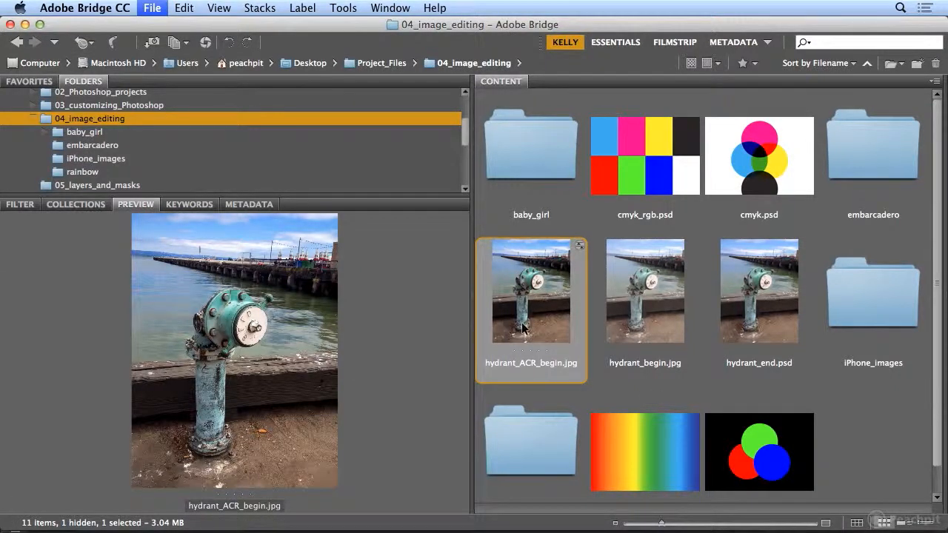
{"action": "mouse_move", "coordinate": [576, 241]}
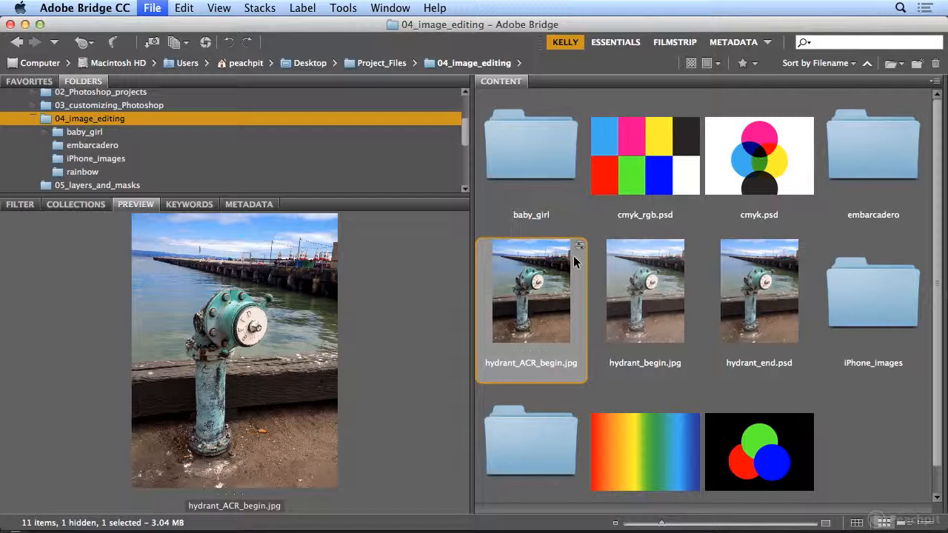
Open the corrected hydrant photo from Camera Raw as a Photoshop document.
{"action": "double_click", "coordinate": [530, 291]}
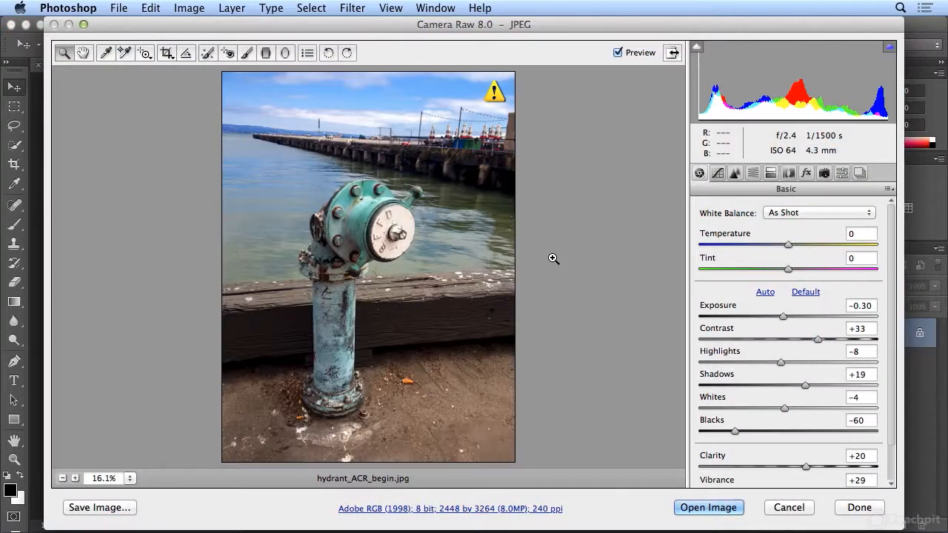
{"action": "left_click", "coordinate": [709, 508]}
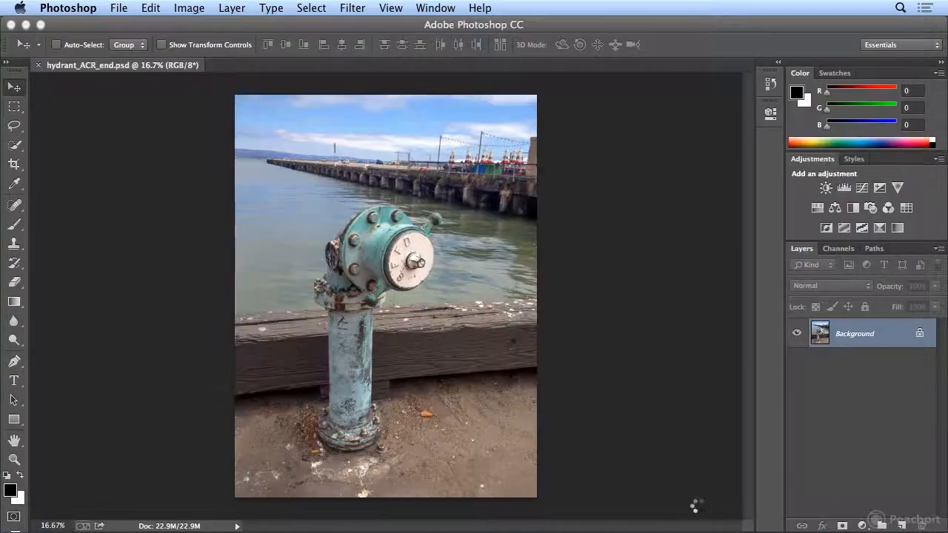
{"action": "left_click", "coordinate": [297, 65]}
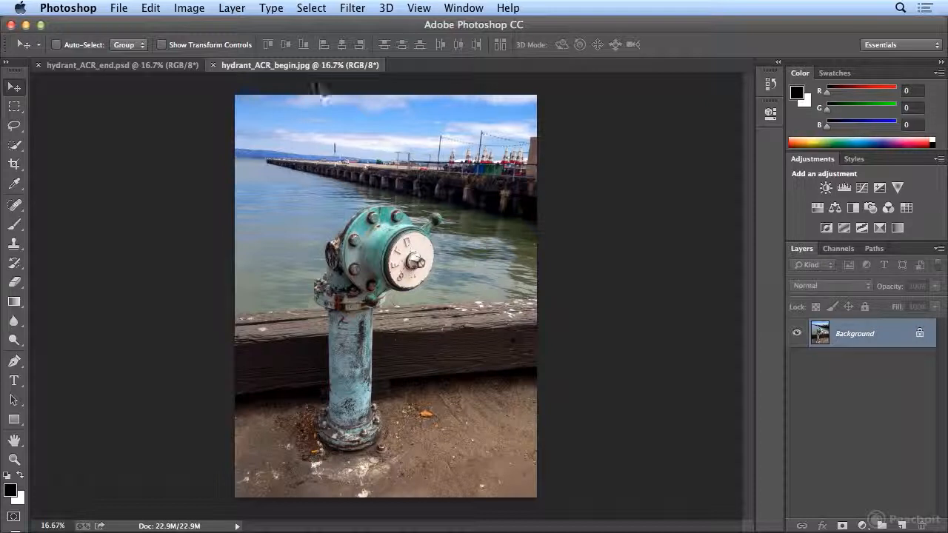
{"action": "mouse_move", "coordinate": [158, 77]}
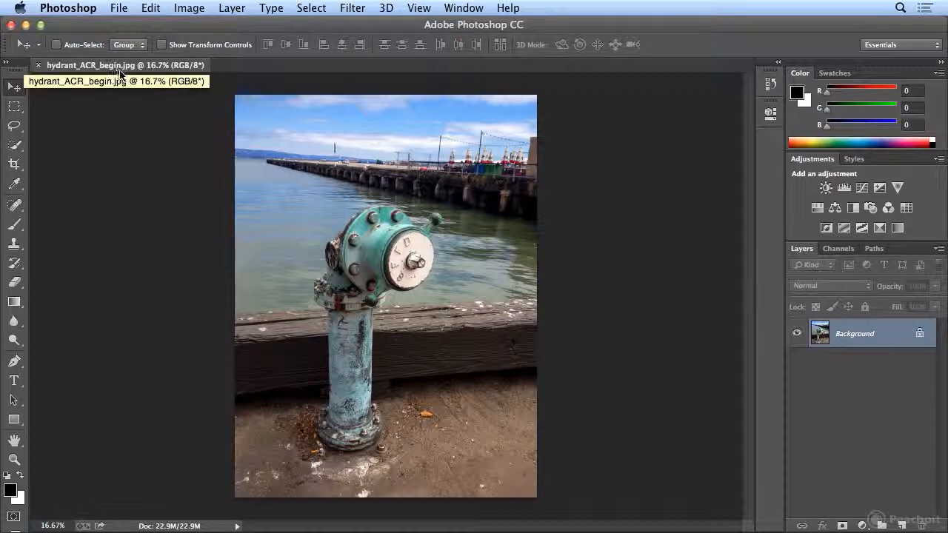
Save the corrected hydrant as hydrant_ACR_end.psd, close the document, and return to Bridge.
{"action": "left_click", "coordinate": [117, 8]}
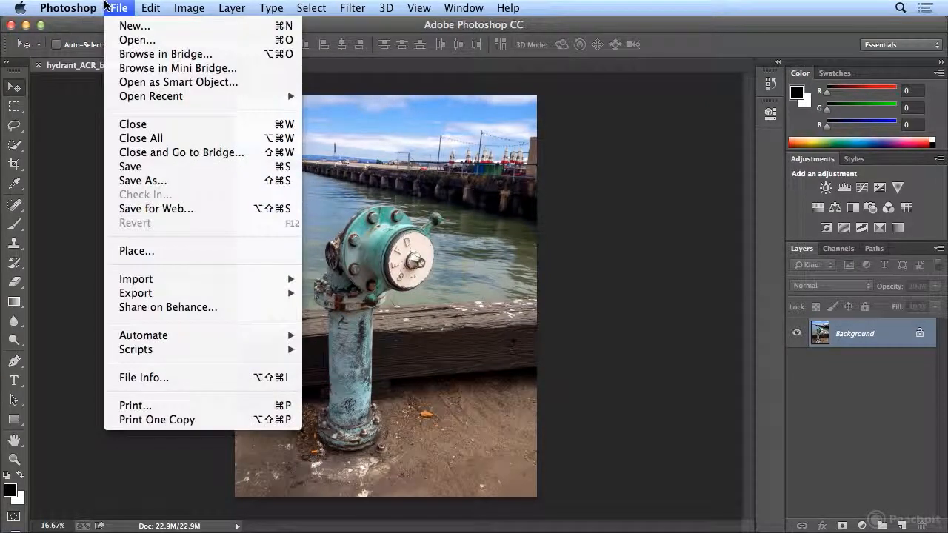
{"action": "mouse_move", "coordinate": [141, 141]}
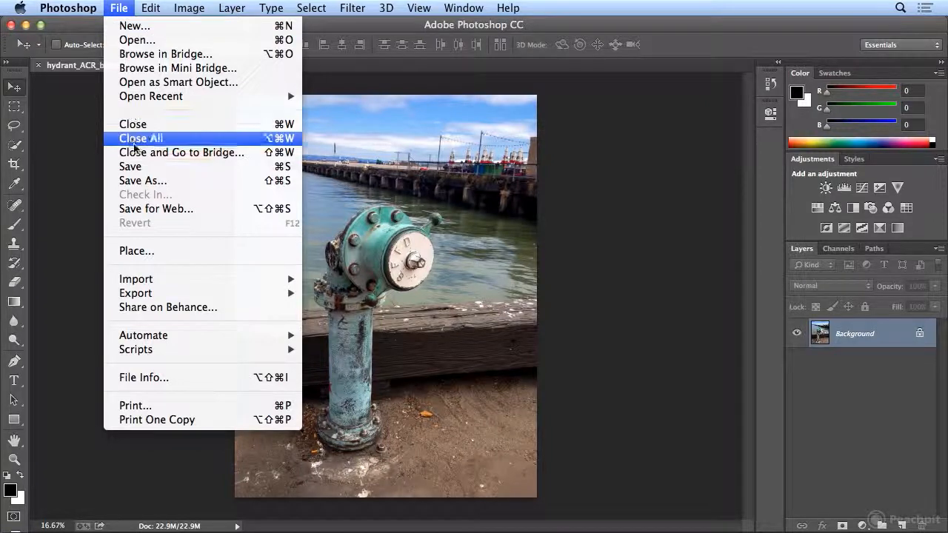
{"action": "left_click", "coordinate": [142, 180]}
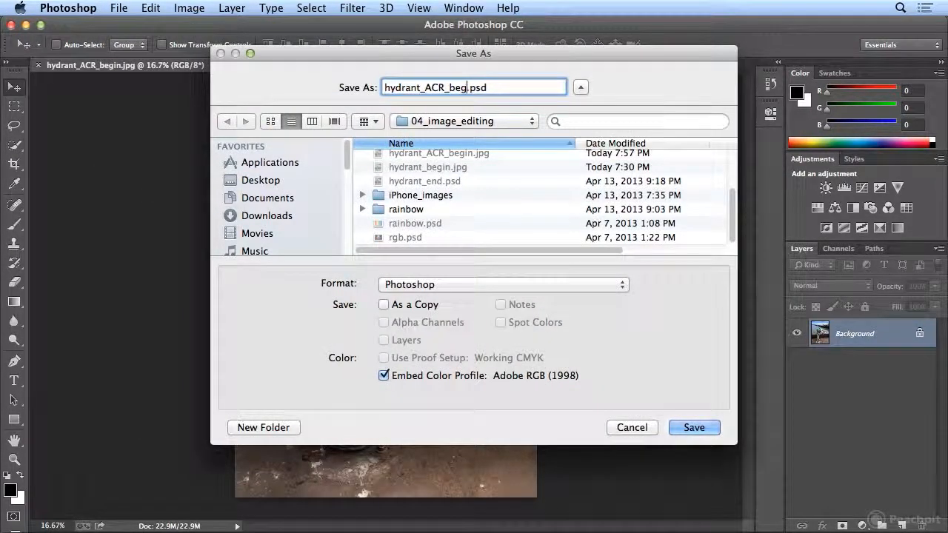
{"action": "key", "text": "backspace"}
{"action": "type", "text": "nd"}
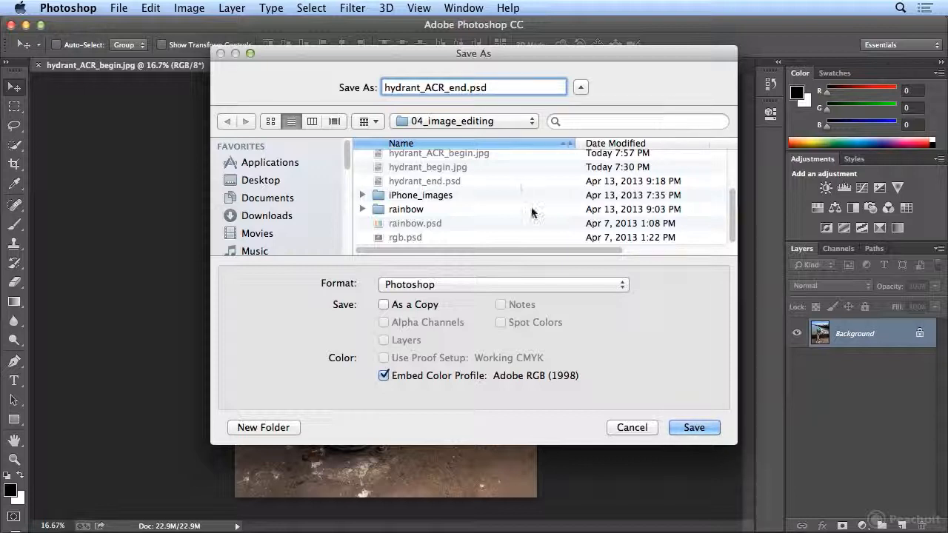
{"action": "left_click", "coordinate": [694, 427]}
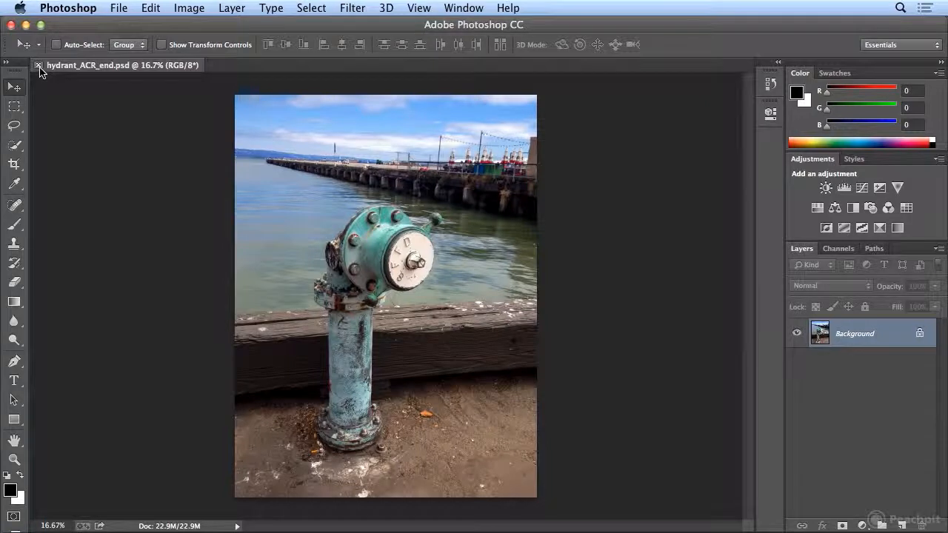
{"action": "left_click", "coordinate": [118, 9]}
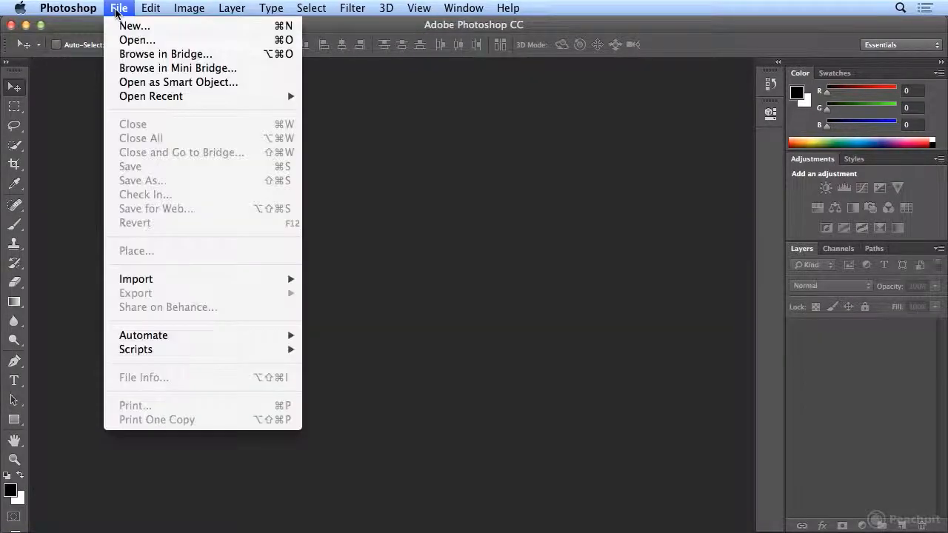
{"action": "left_click", "coordinate": [165, 53]}
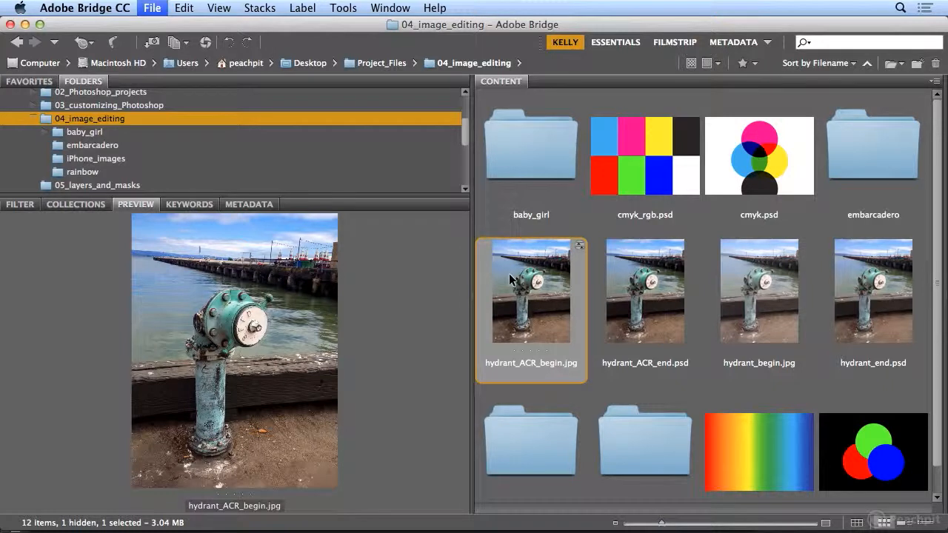
Preview hydrant_ACR_end.psd, hydrant_end.psd, then hydrant_ACR_end.psd again side by side.
{"action": "left_click", "coordinate": [759, 290]}
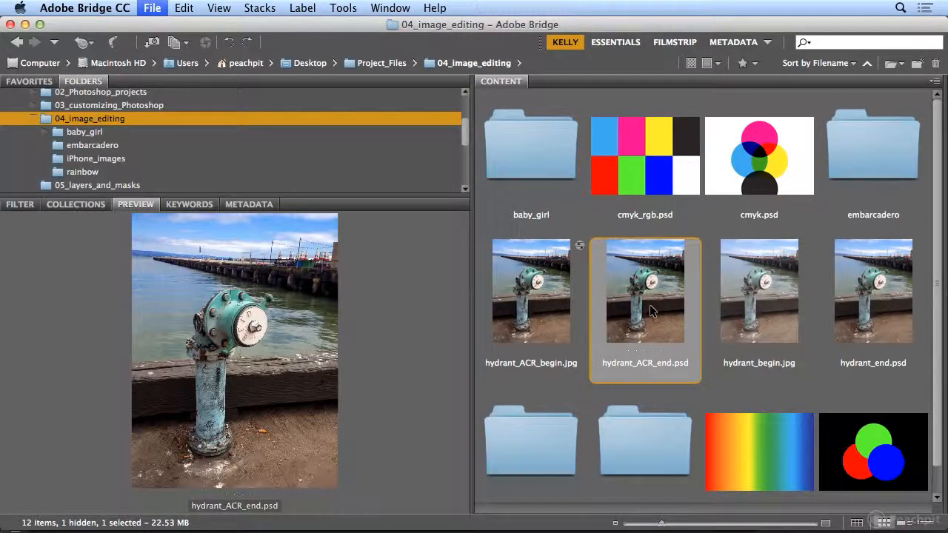
{"action": "mouse_move", "coordinate": [867, 334]}
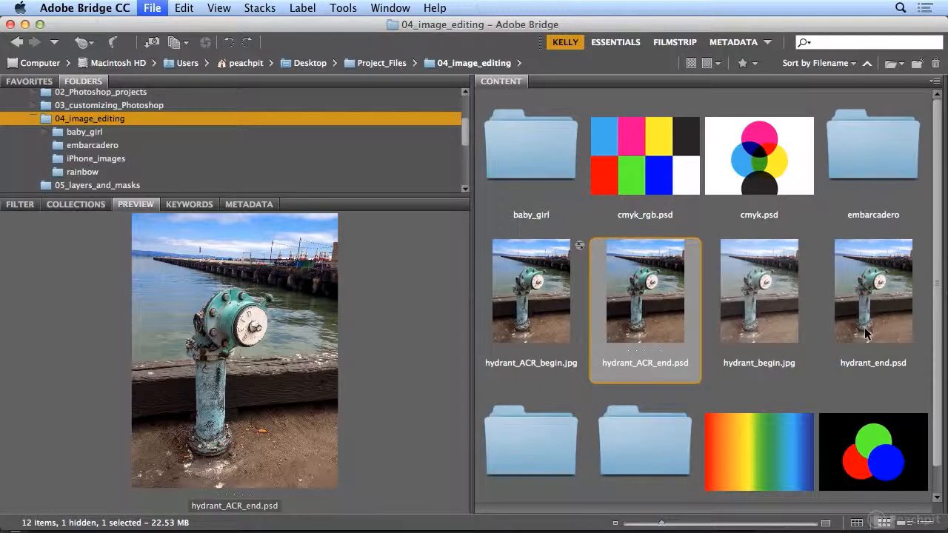
{"action": "left_click", "coordinate": [872, 291]}
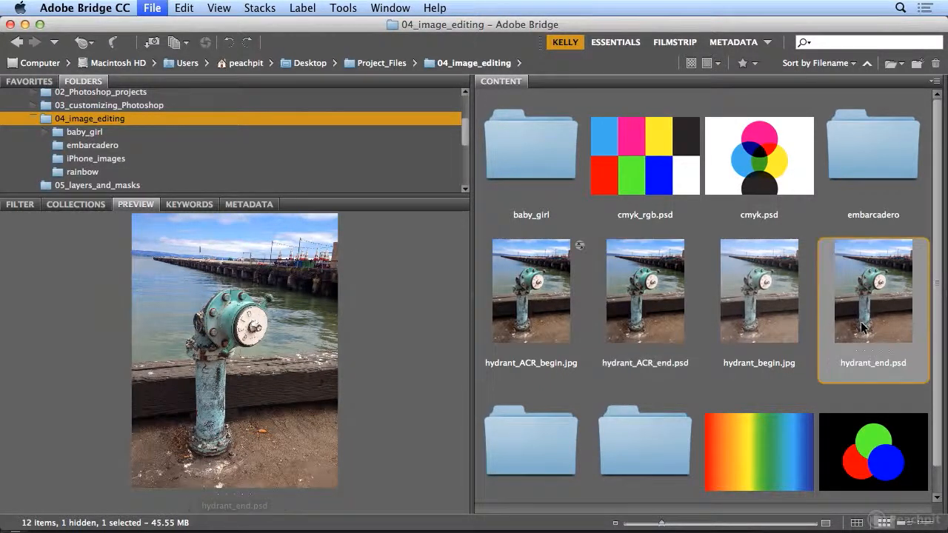
{"action": "left_click", "coordinate": [644, 291]}
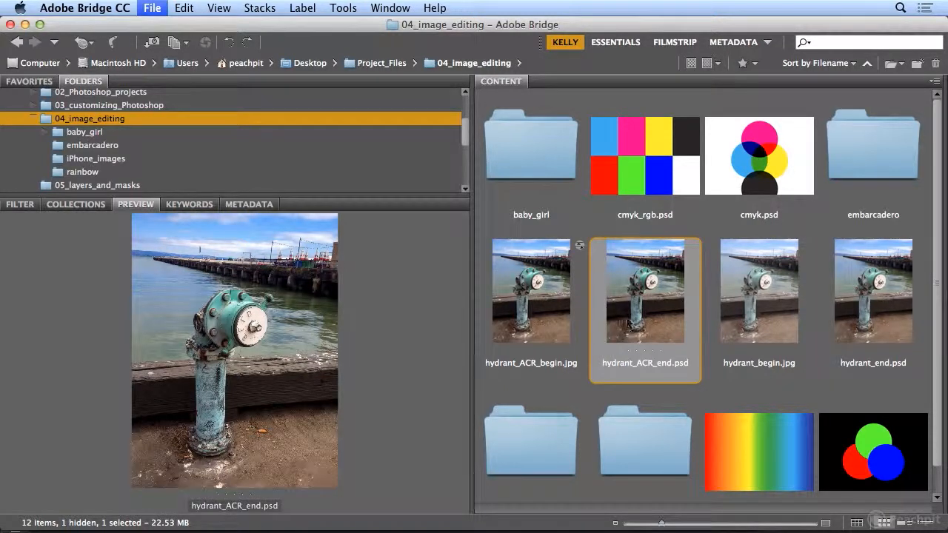
{"action": "mouse_move", "coordinate": [665, 330]}
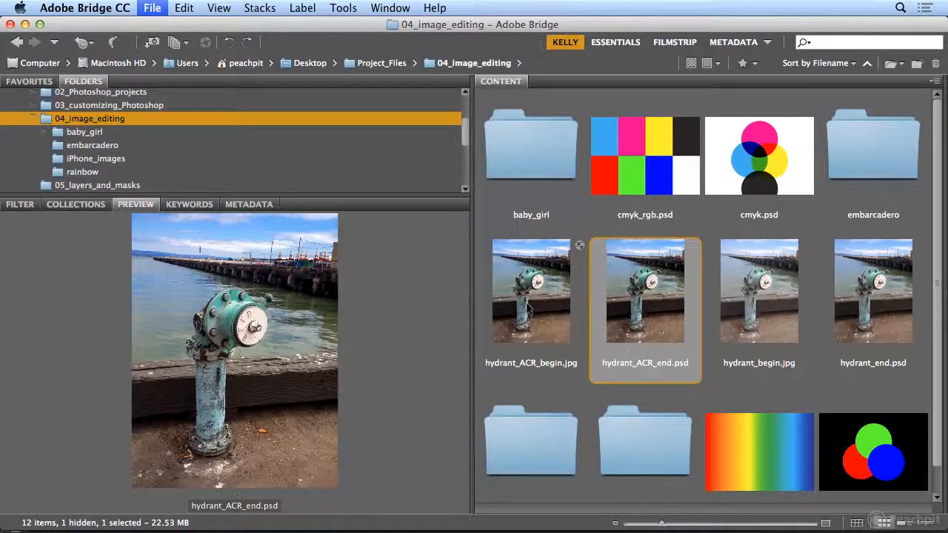
{"action": "mouse_move", "coordinate": [556, 316]}
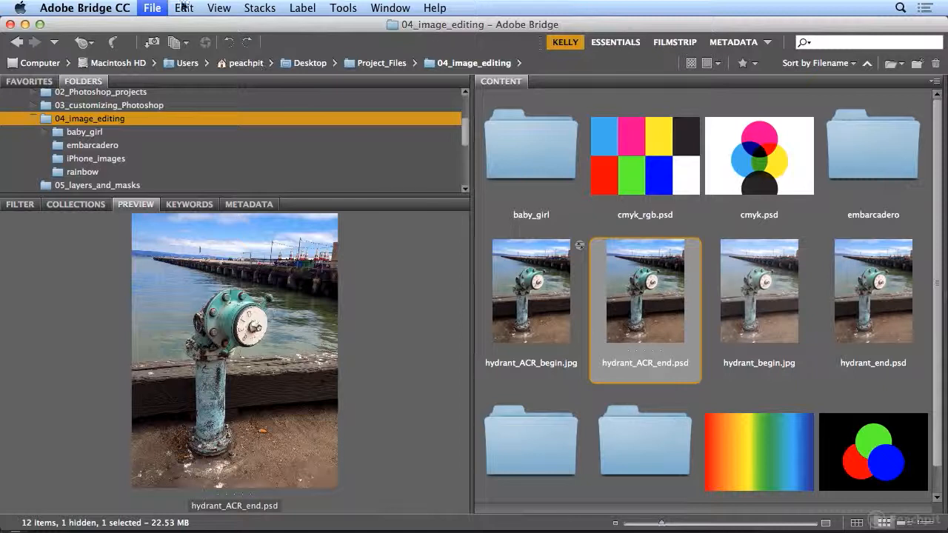
Open Bridge's File menu with hydrant_ACR_end.psd selected.
{"action": "left_click", "coordinate": [152, 8]}
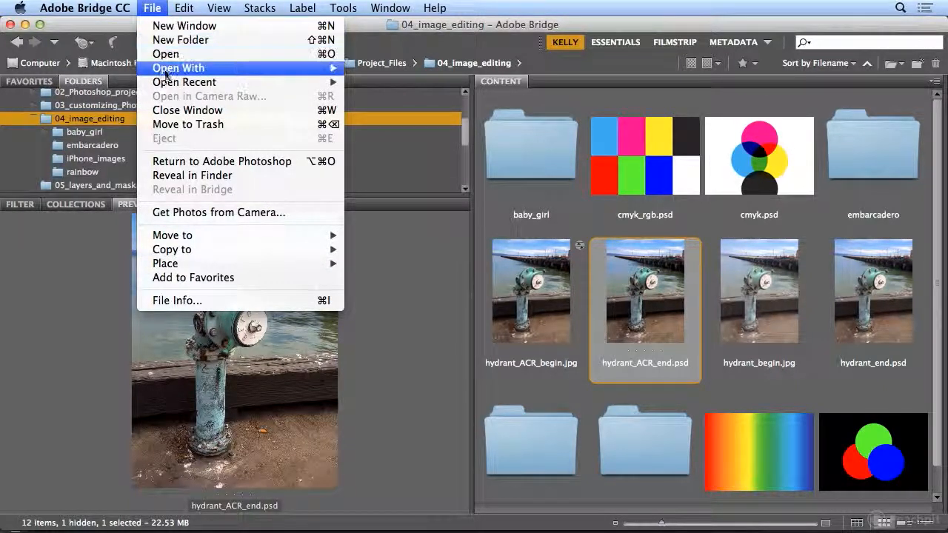
{"action": "mouse_move", "coordinate": [172, 97]}
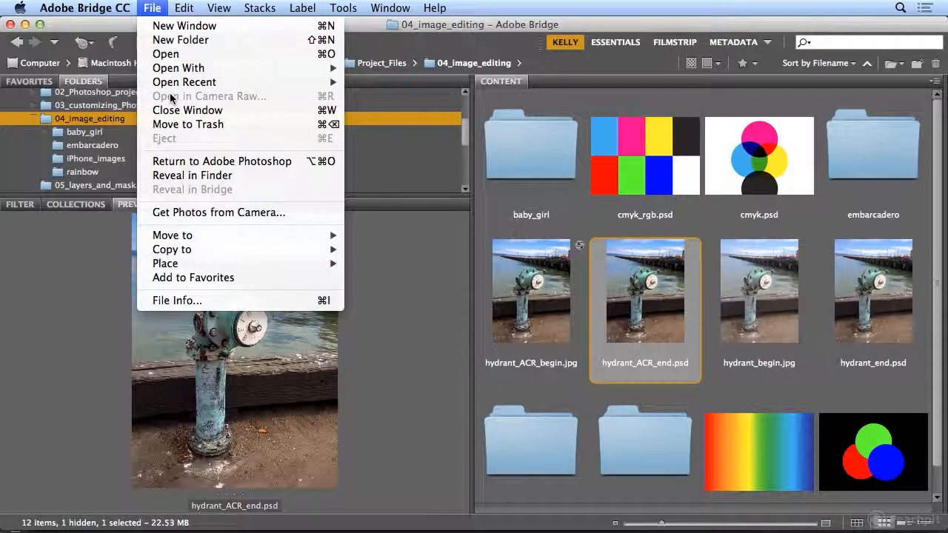
{"action": "mouse_move", "coordinate": [572, 288]}
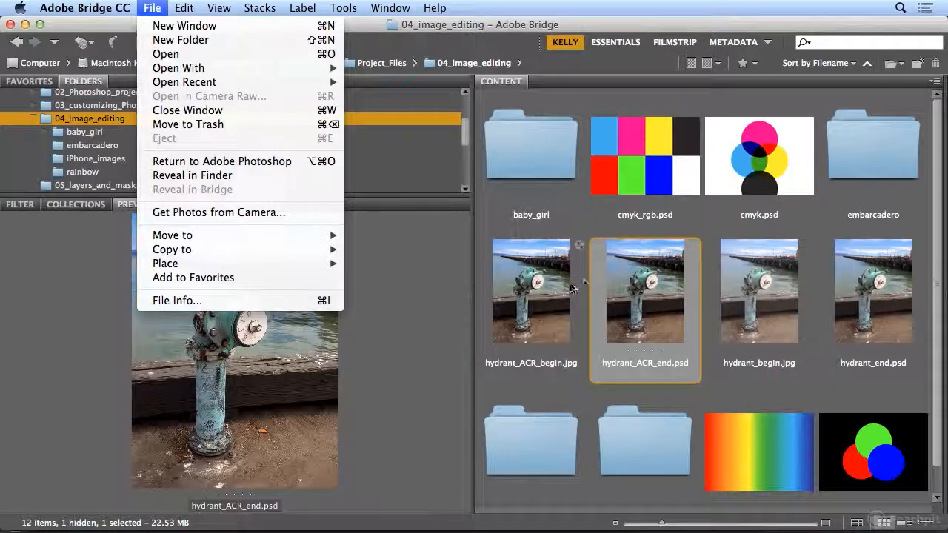